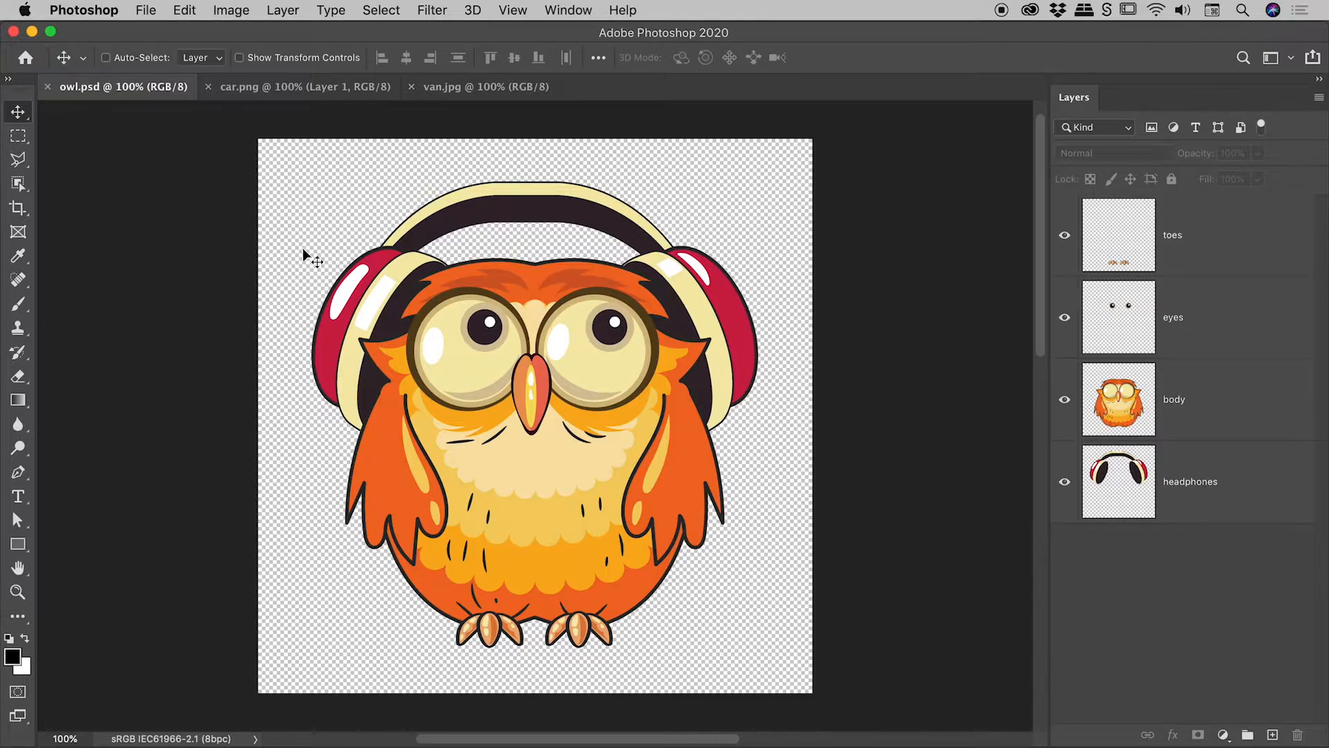
{"action": "mouse_move", "coordinate": [340, 601]}
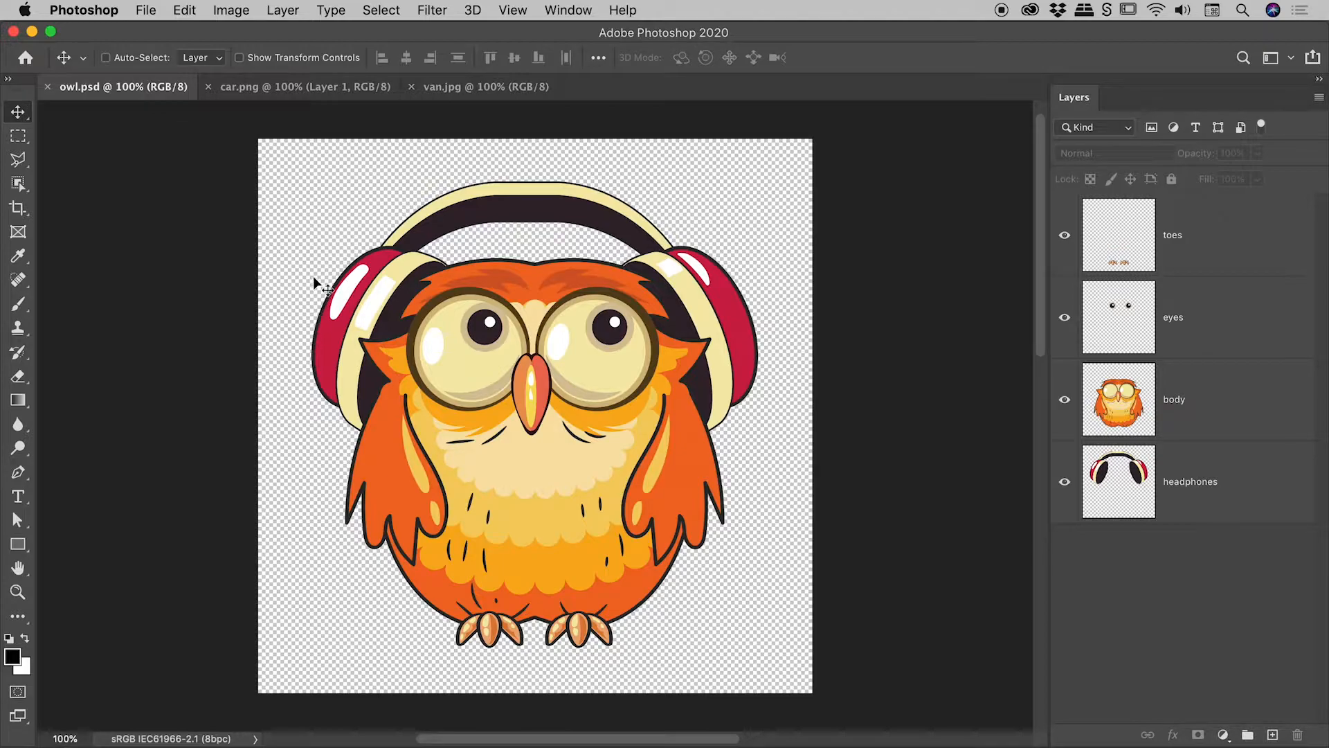
{"action": "mouse_move", "coordinate": [654, 195]}
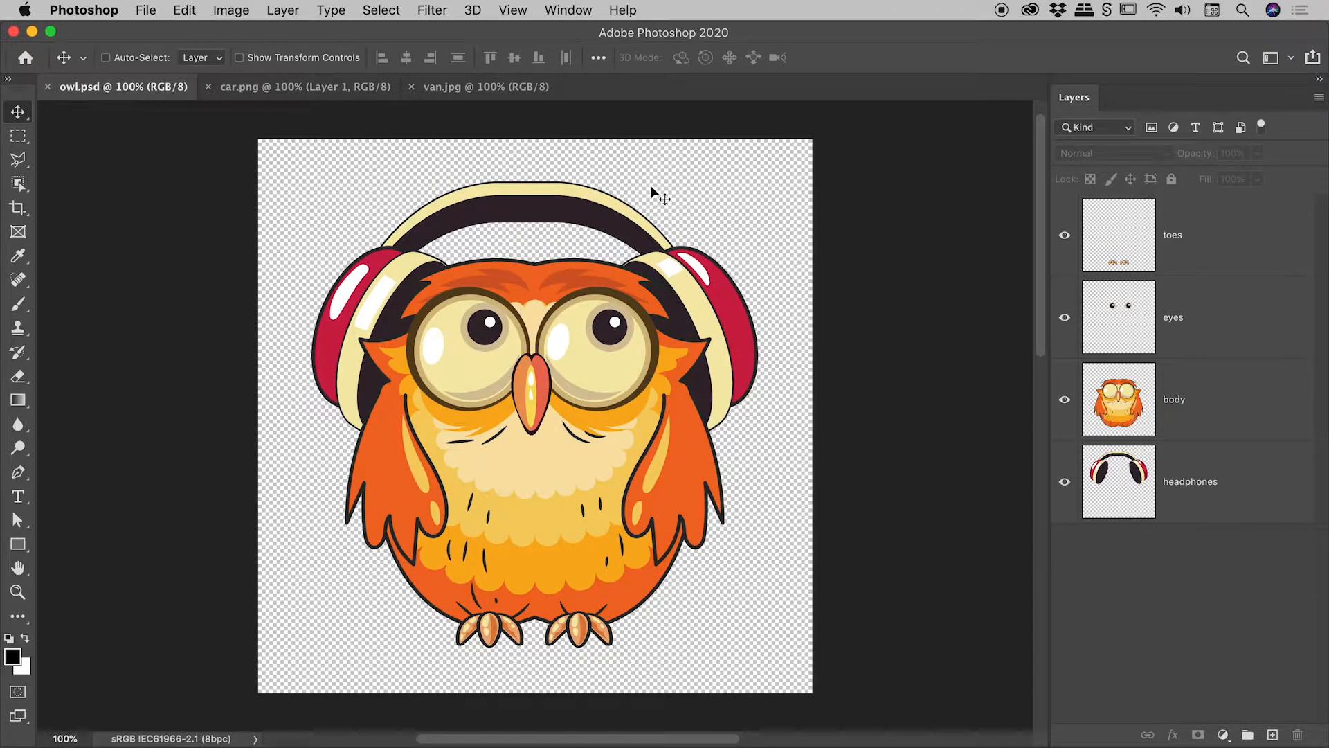
- View the car graphic, then switch to the van graphic on its cream background
{"action": "left_click", "coordinate": [296, 86]}
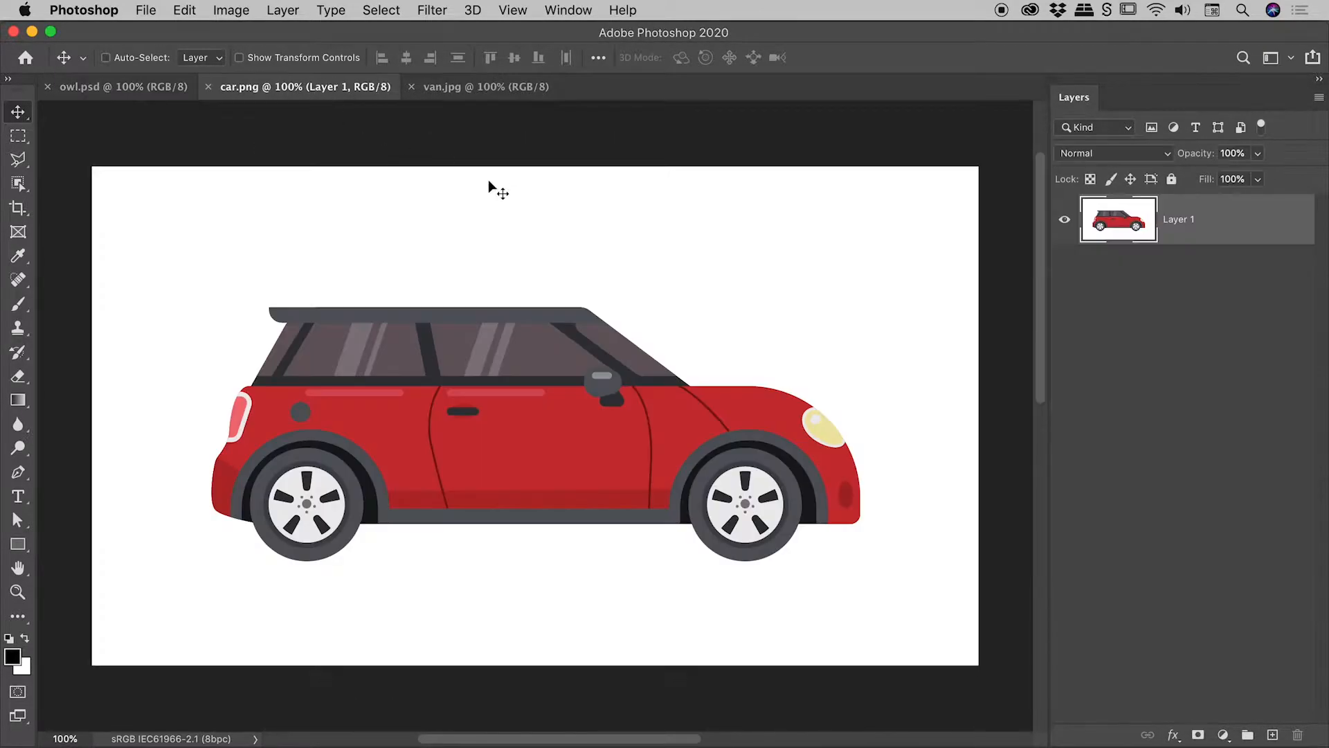
{"action": "mouse_move", "coordinate": [584, 239]}
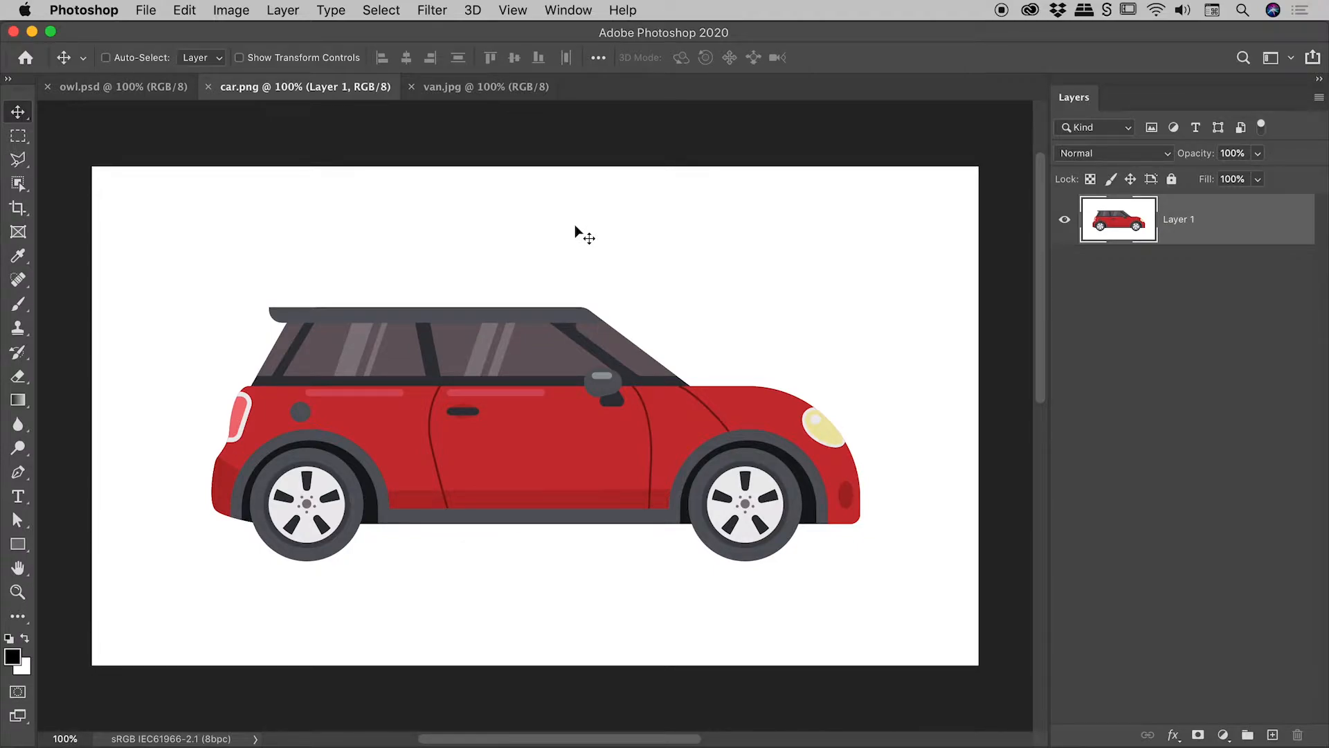
{"action": "mouse_move", "coordinate": [465, 94]}
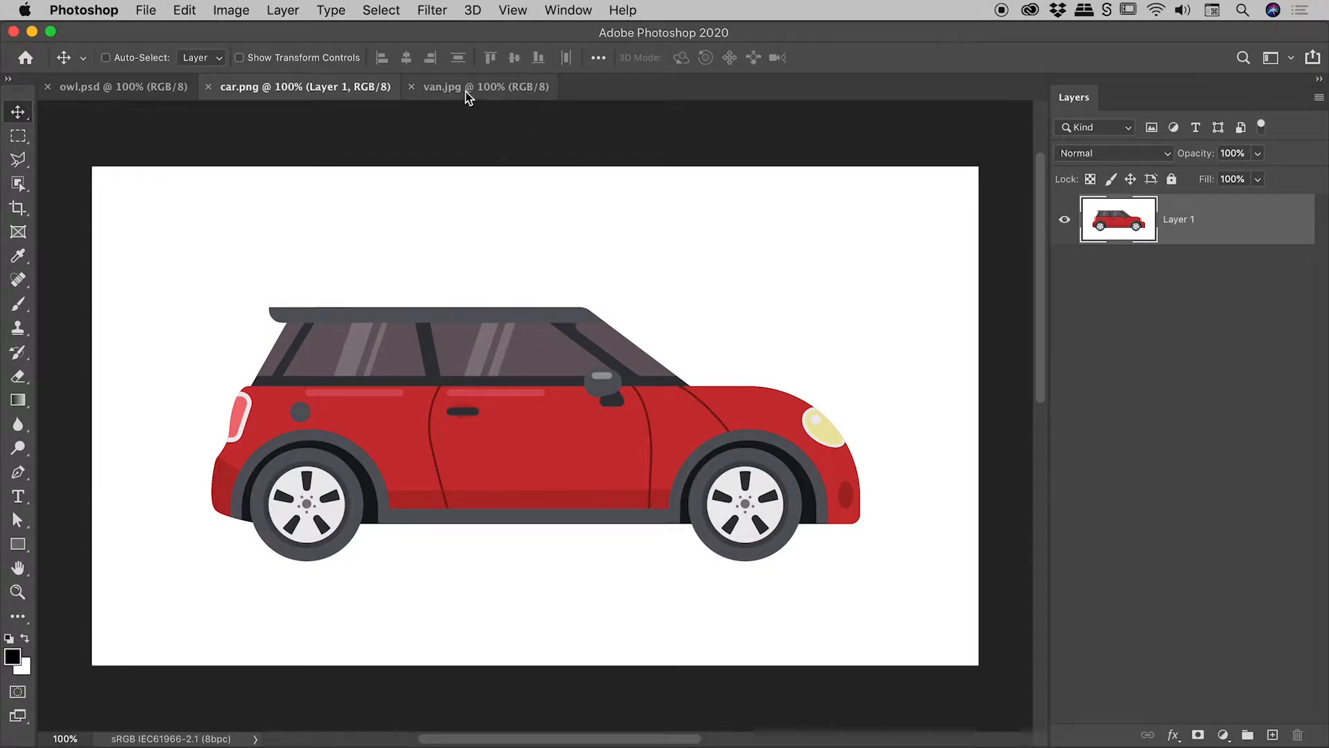
{"action": "left_click", "coordinate": [471, 85]}
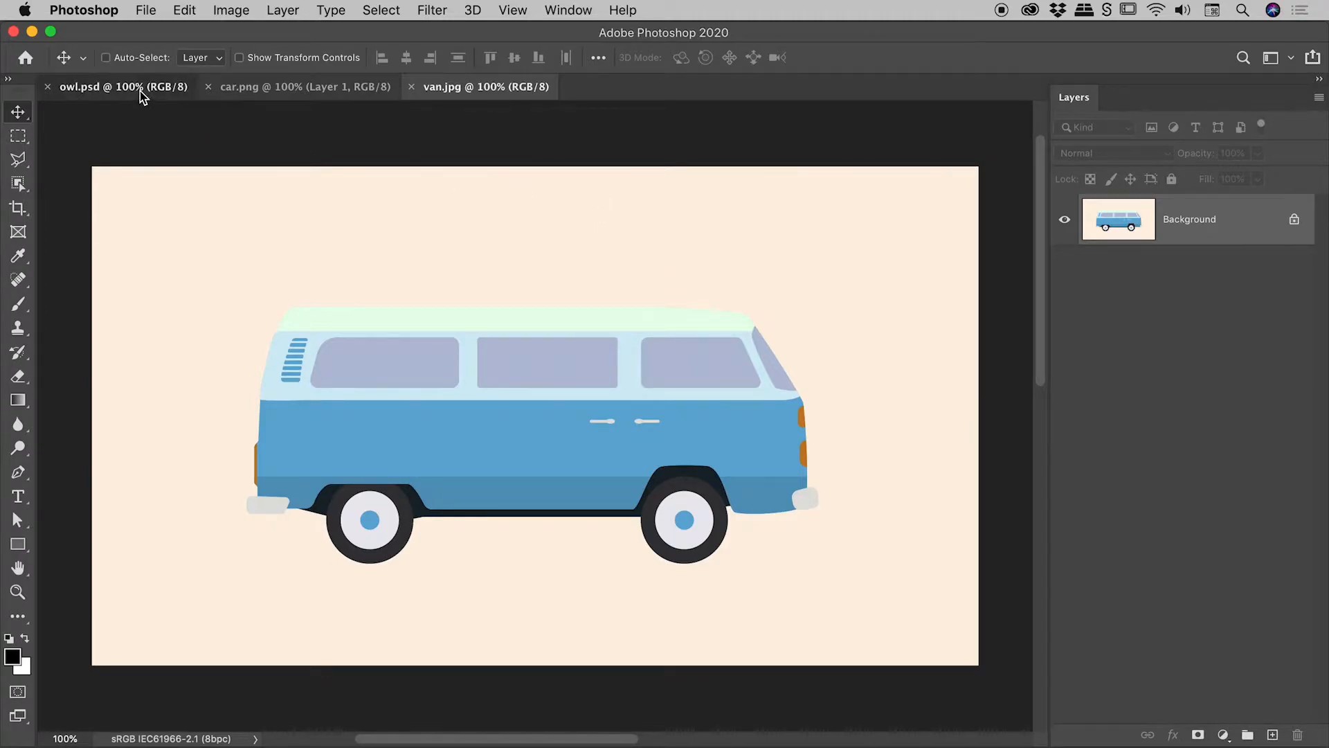
- Make owl.psd the active document again, showing its wide transparent margins
{"action": "left_click", "coordinate": [118, 87]}
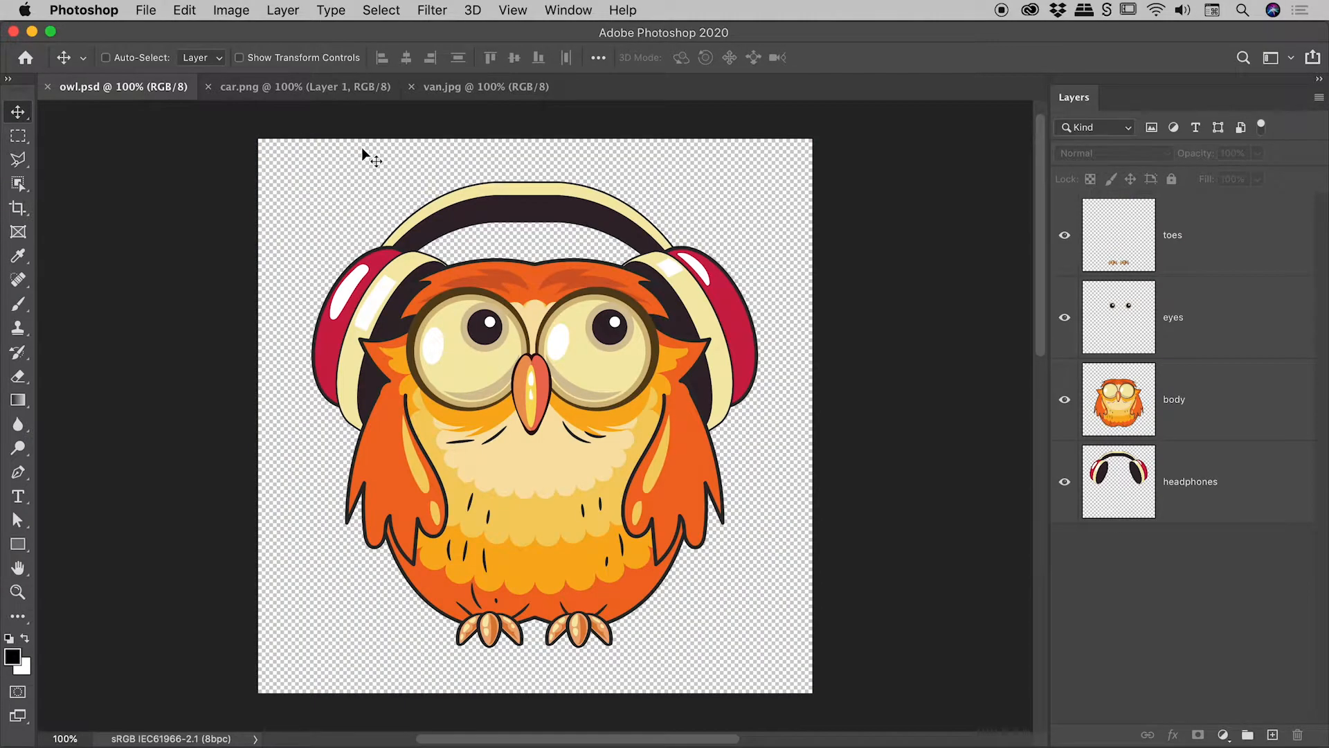
{"action": "mouse_move", "coordinate": [1276, 207]}
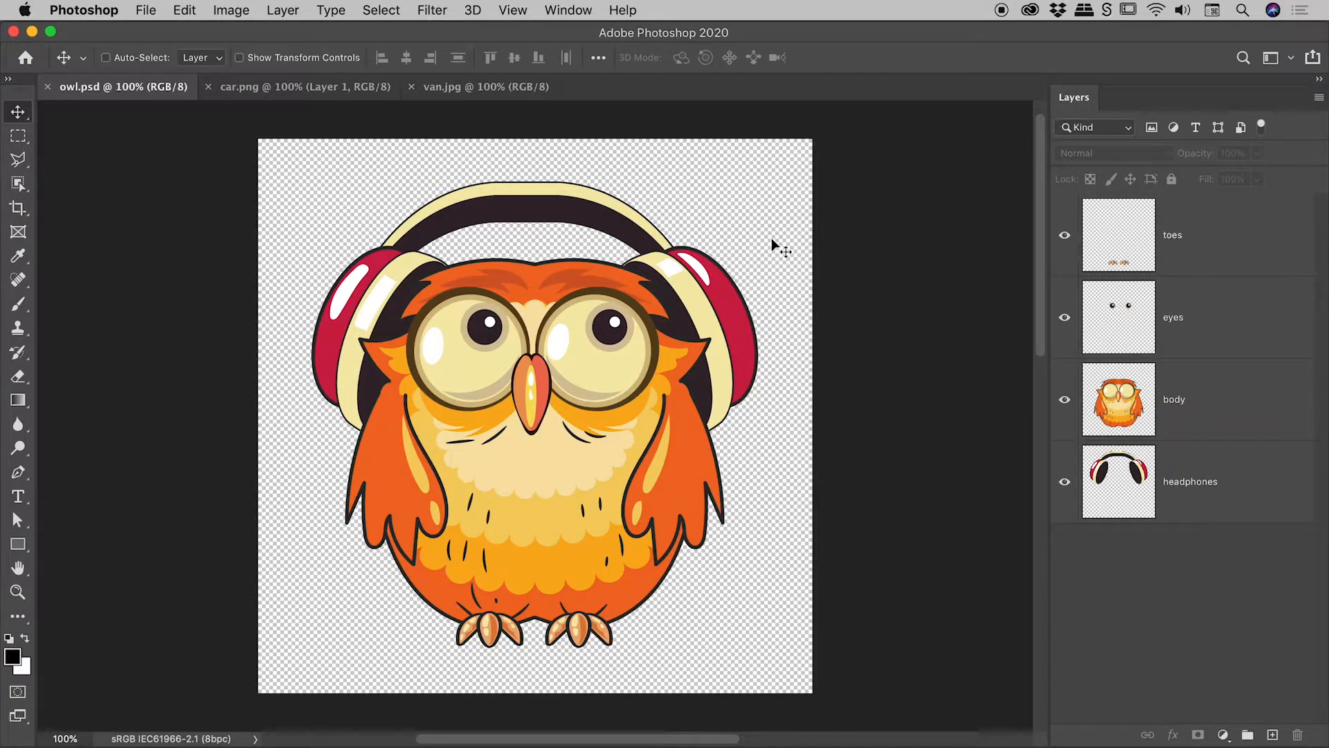
{"action": "left_click", "coordinate": [17, 208]}
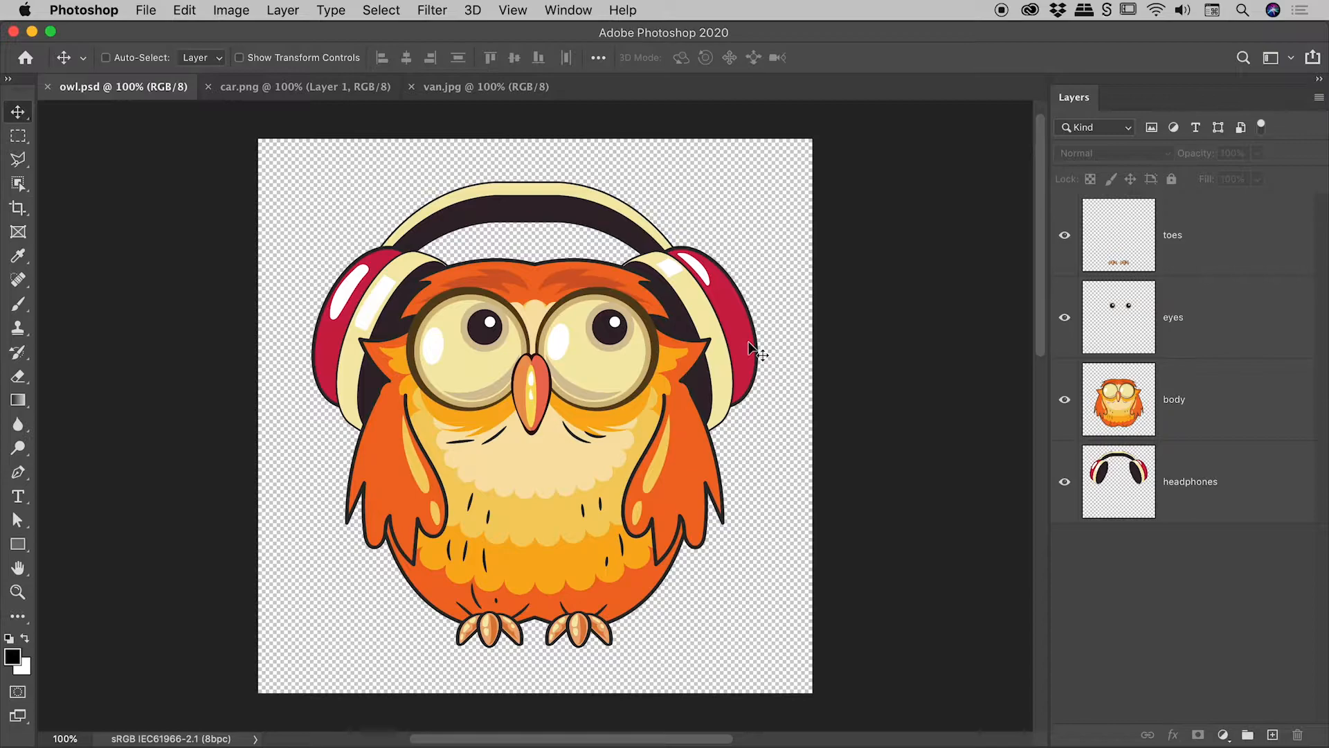
- In Image > Trim for the owl, compare the Based On options and settle on Transparent Pixels
{"action": "left_click", "coordinate": [230, 10]}
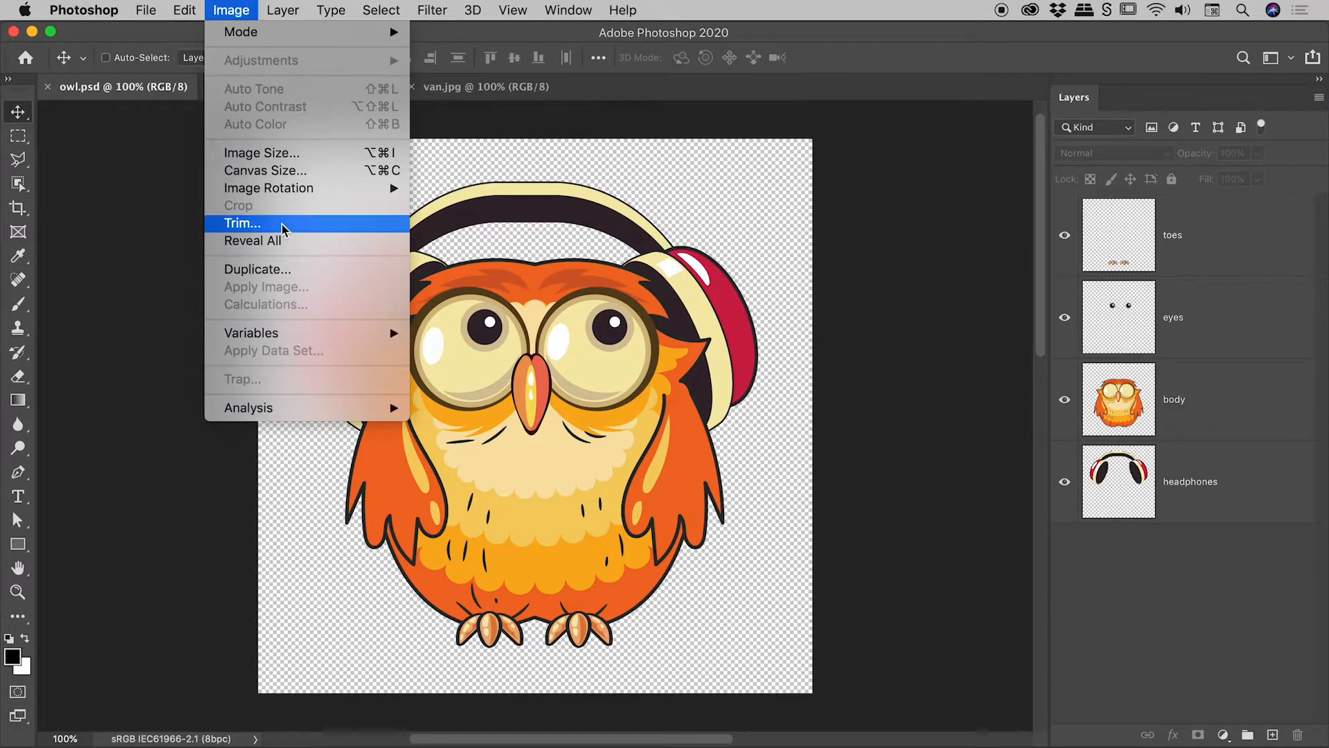
{"action": "left_click", "coordinate": [241, 223]}
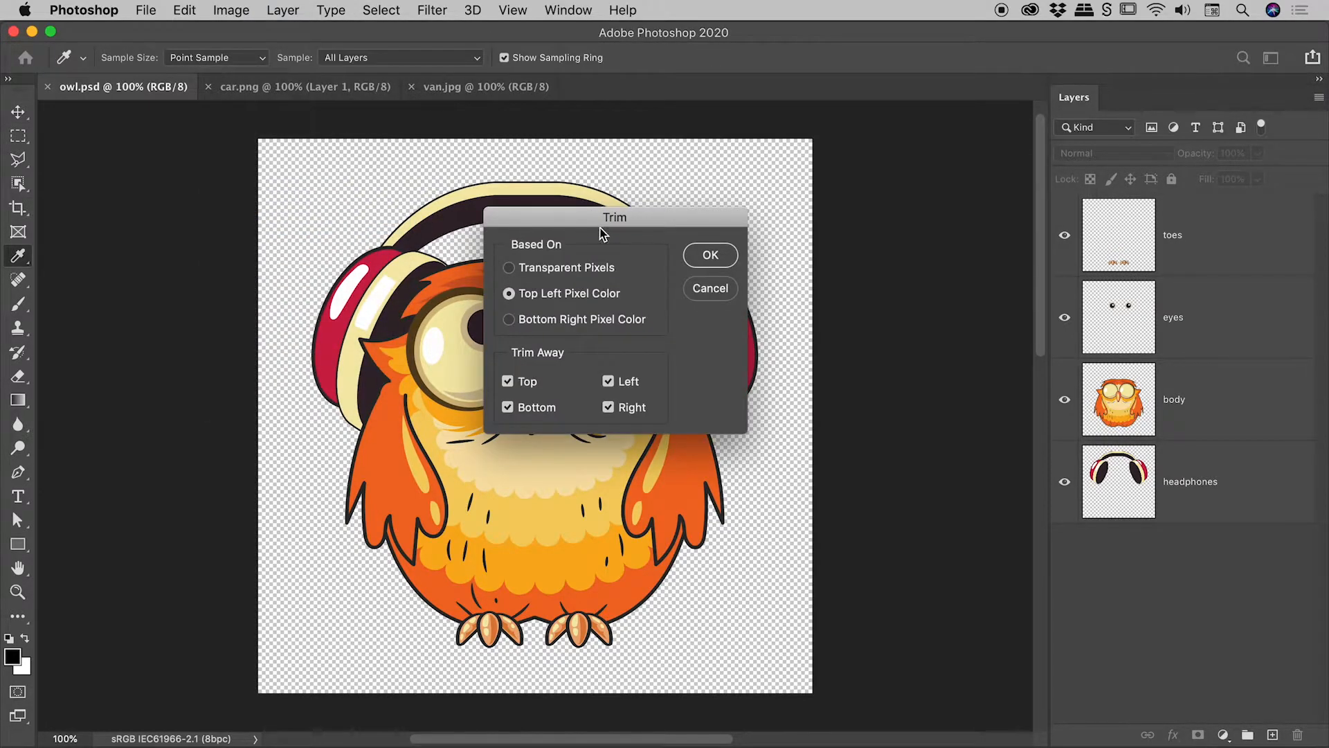
{"action": "mouse_move", "coordinate": [552, 238]}
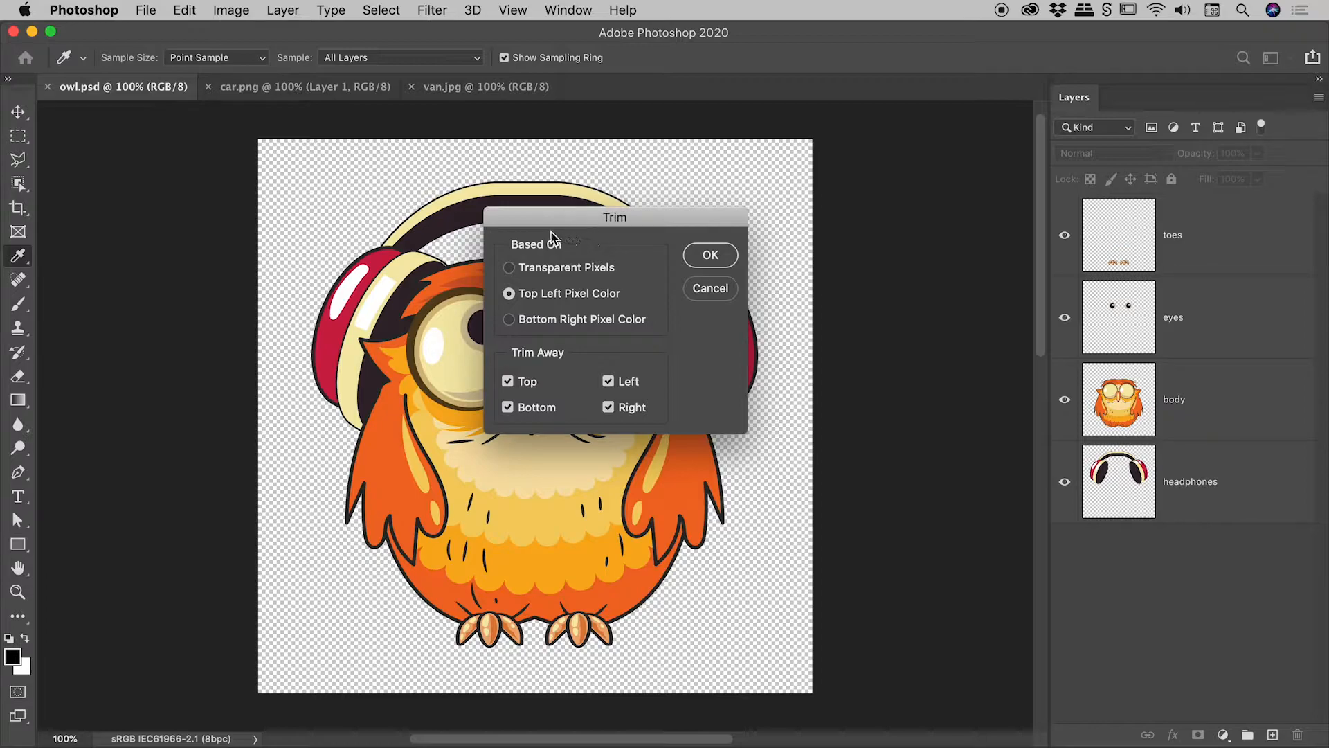
{"action": "left_click", "coordinate": [508, 267]}
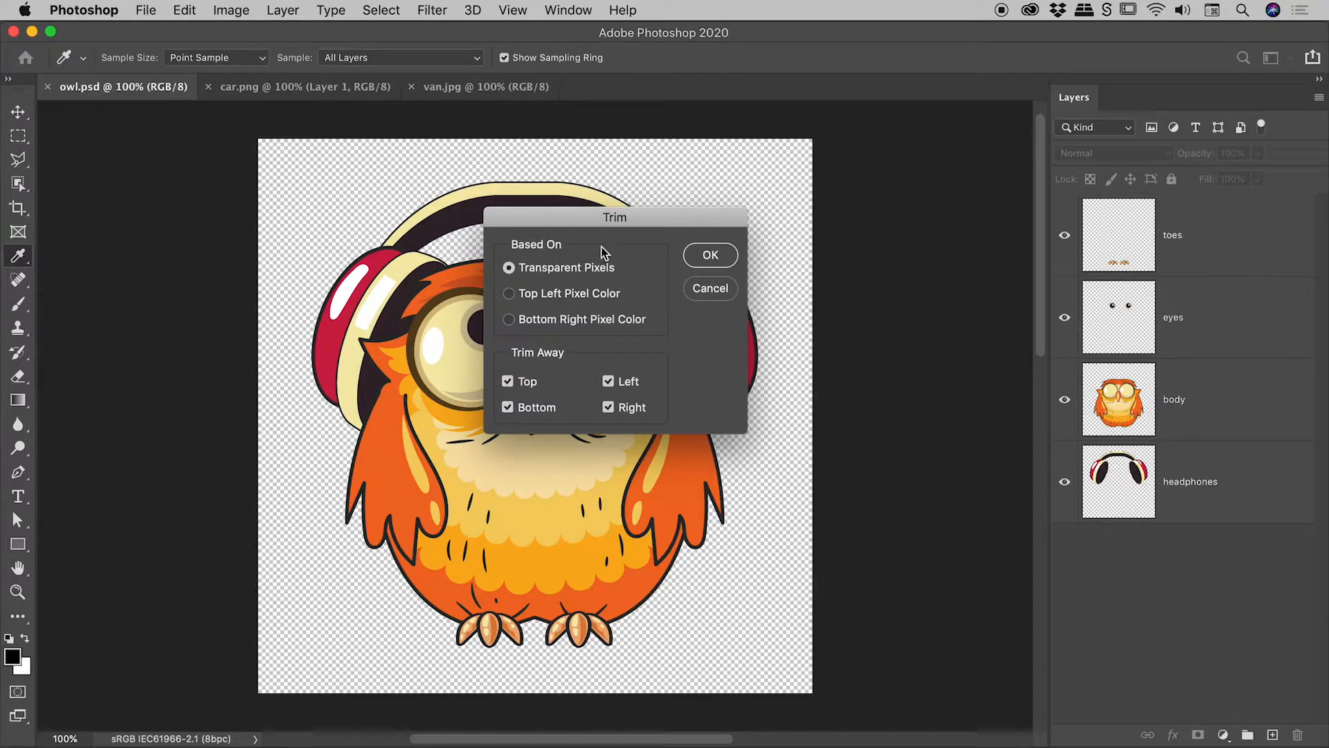
{"action": "mouse_move", "coordinate": [557, 301]}
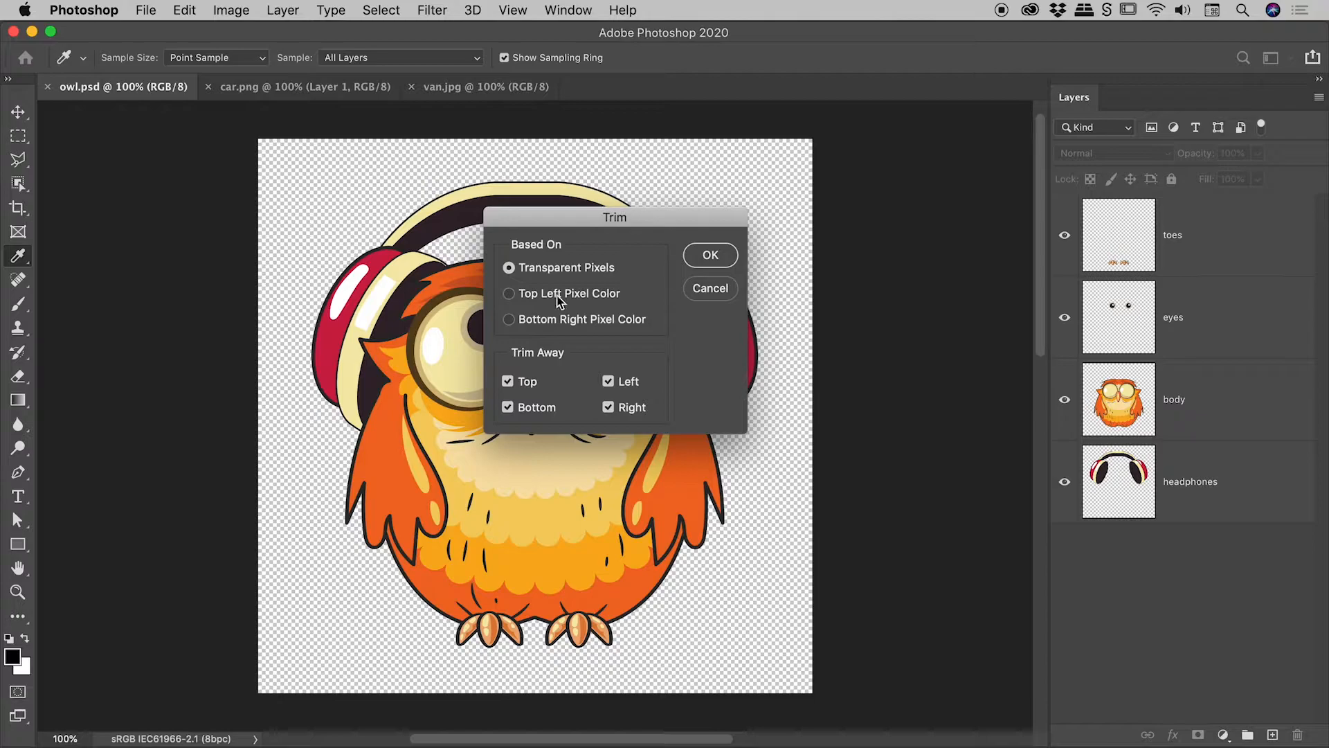
{"action": "left_click", "coordinate": [508, 293]}
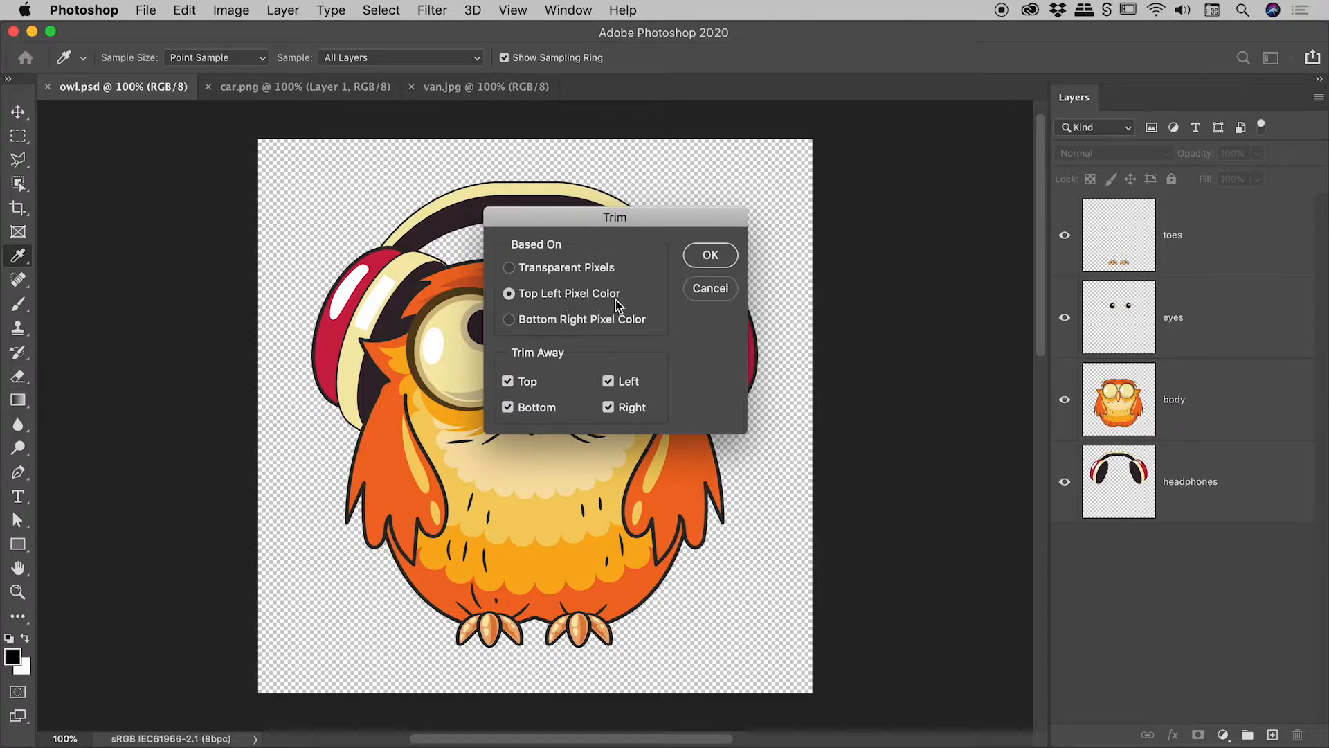
{"action": "left_click", "coordinate": [509, 319]}
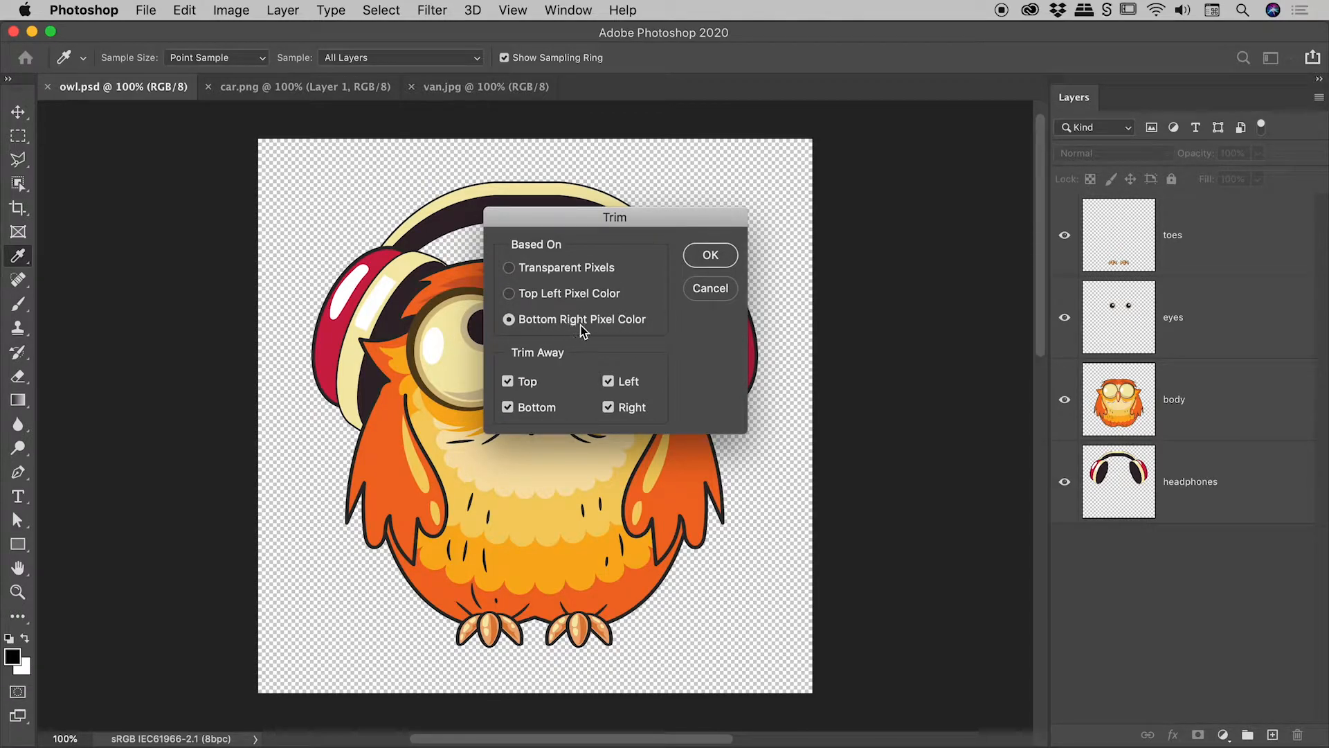
{"action": "left_click", "coordinate": [508, 267]}
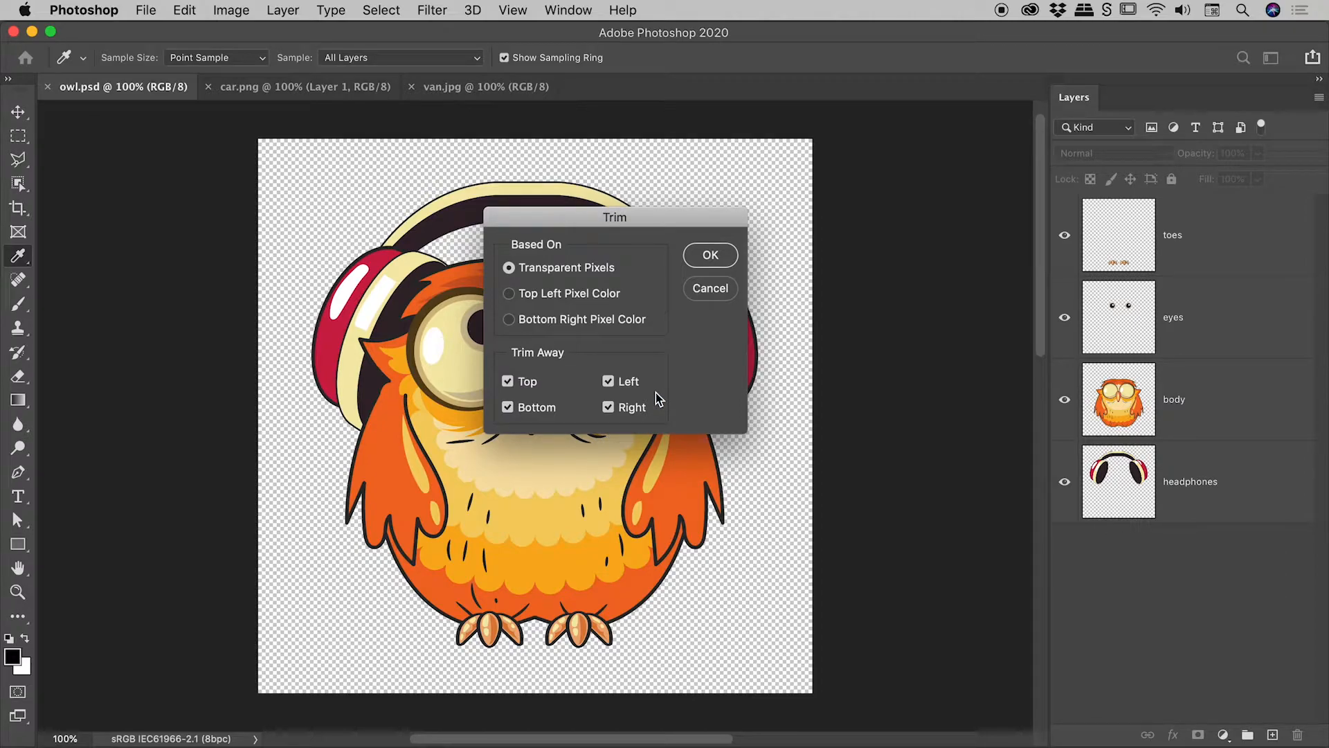
{"action": "mouse_move", "coordinate": [668, 437]}
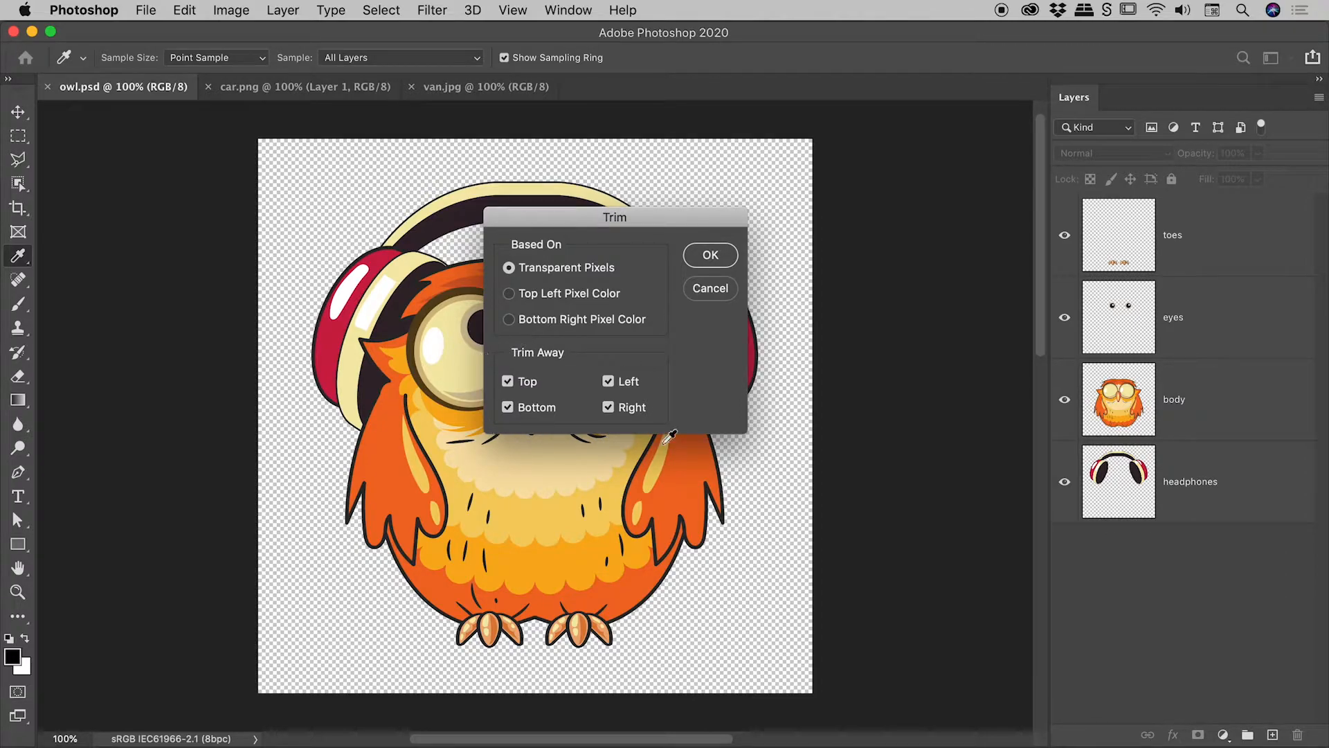
- Keep Top, Bottom, Left and Right checked and apply the trim to remove the empty margins
{"action": "left_click", "coordinate": [506, 381]}
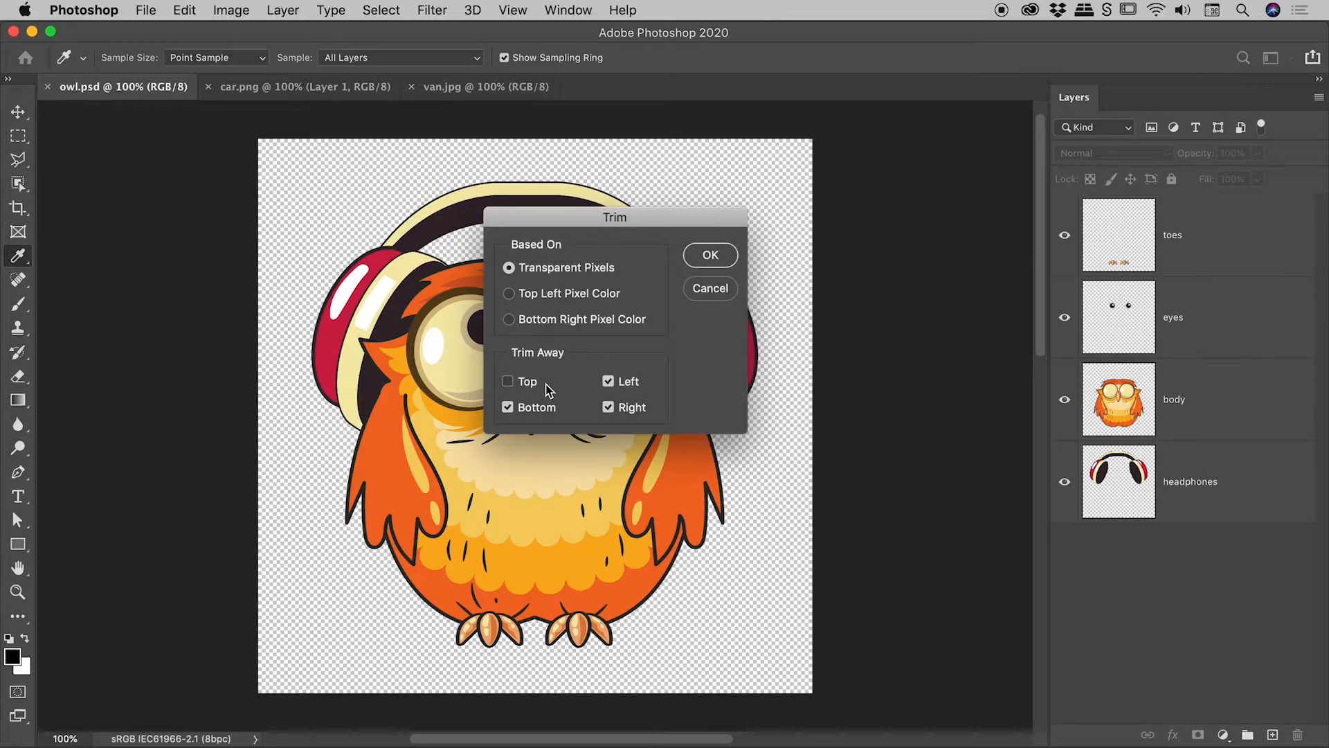
{"action": "left_click", "coordinate": [507, 382]}
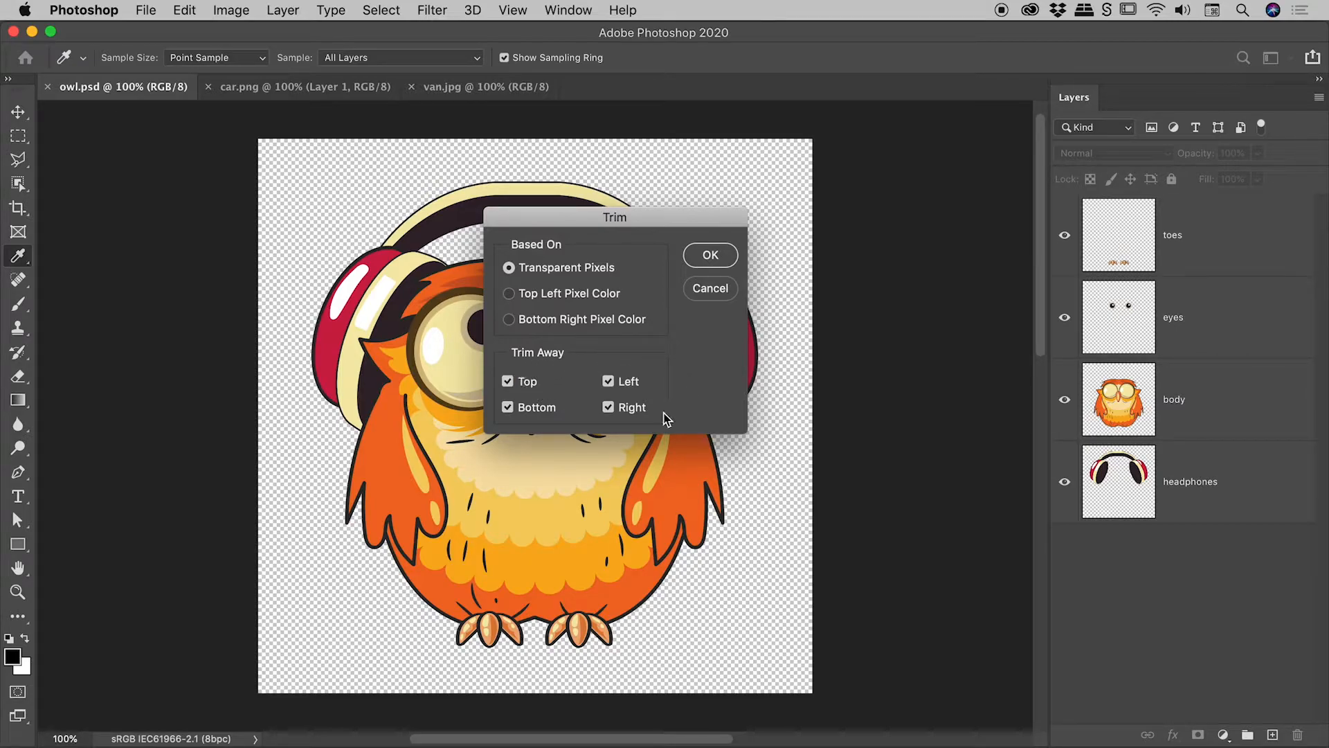
{"action": "left_click", "coordinate": [711, 254]}
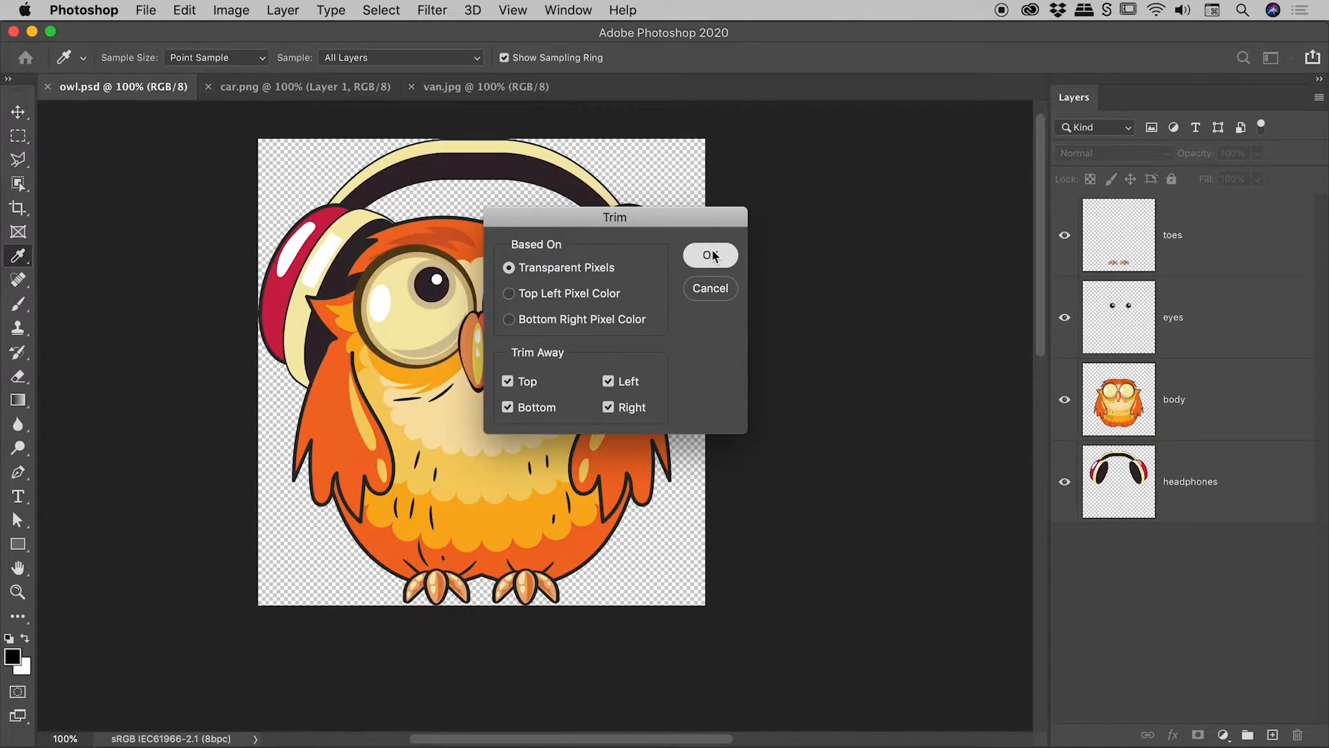
{"action": "left_click", "coordinate": [710, 255]}
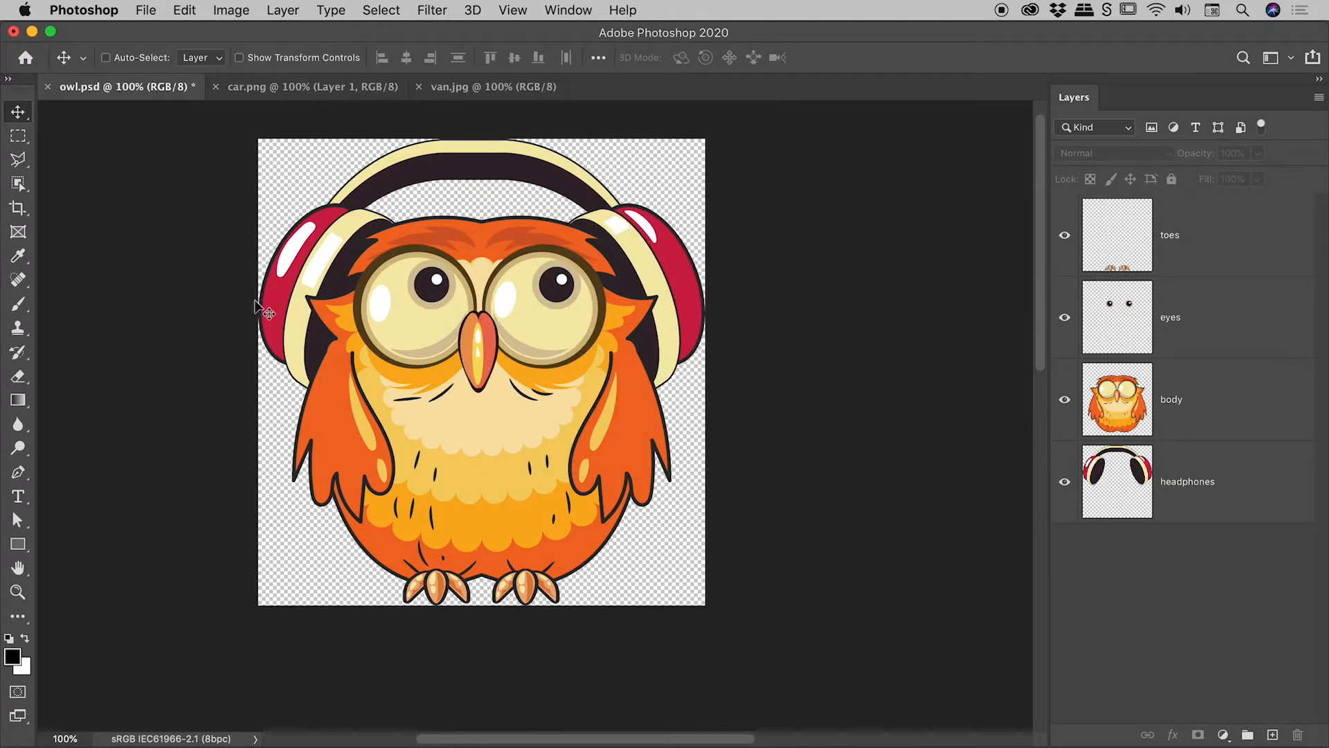
{"action": "left_click", "coordinate": [432, 331]}
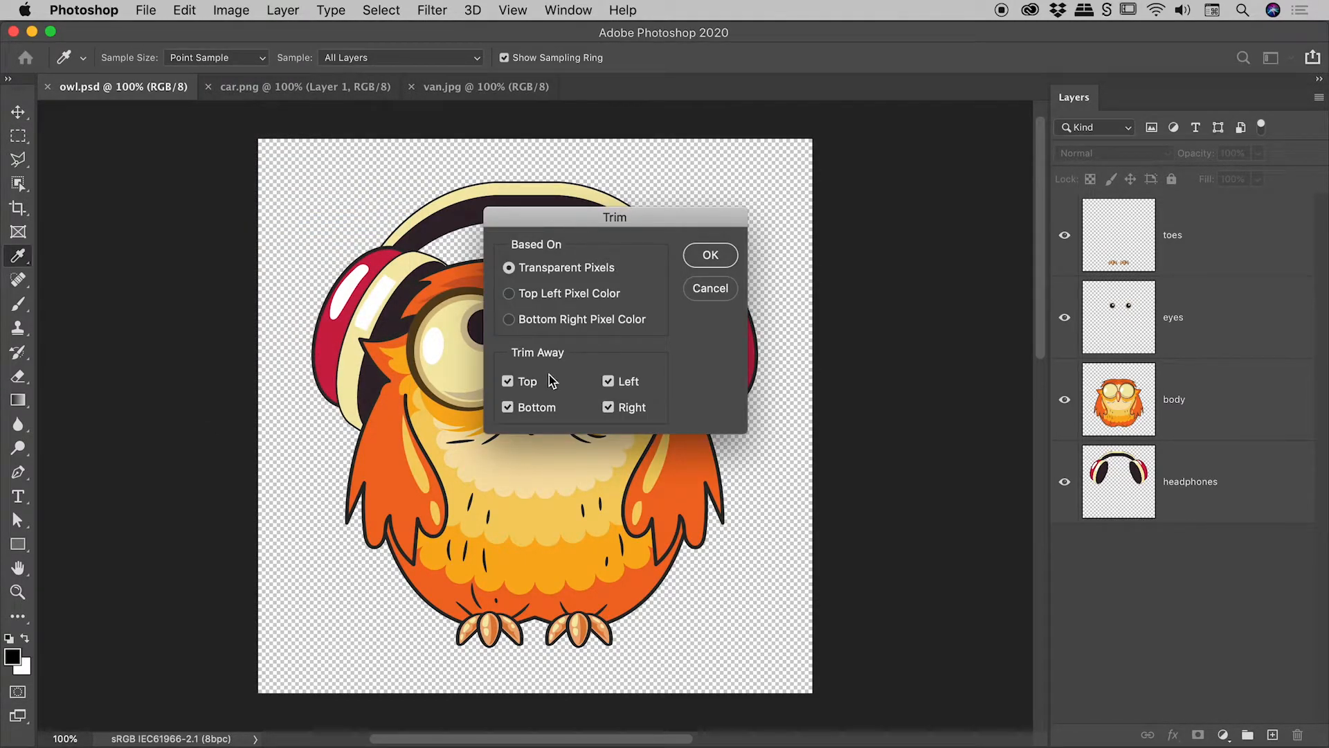
{"action": "left_click", "coordinate": [508, 381]}
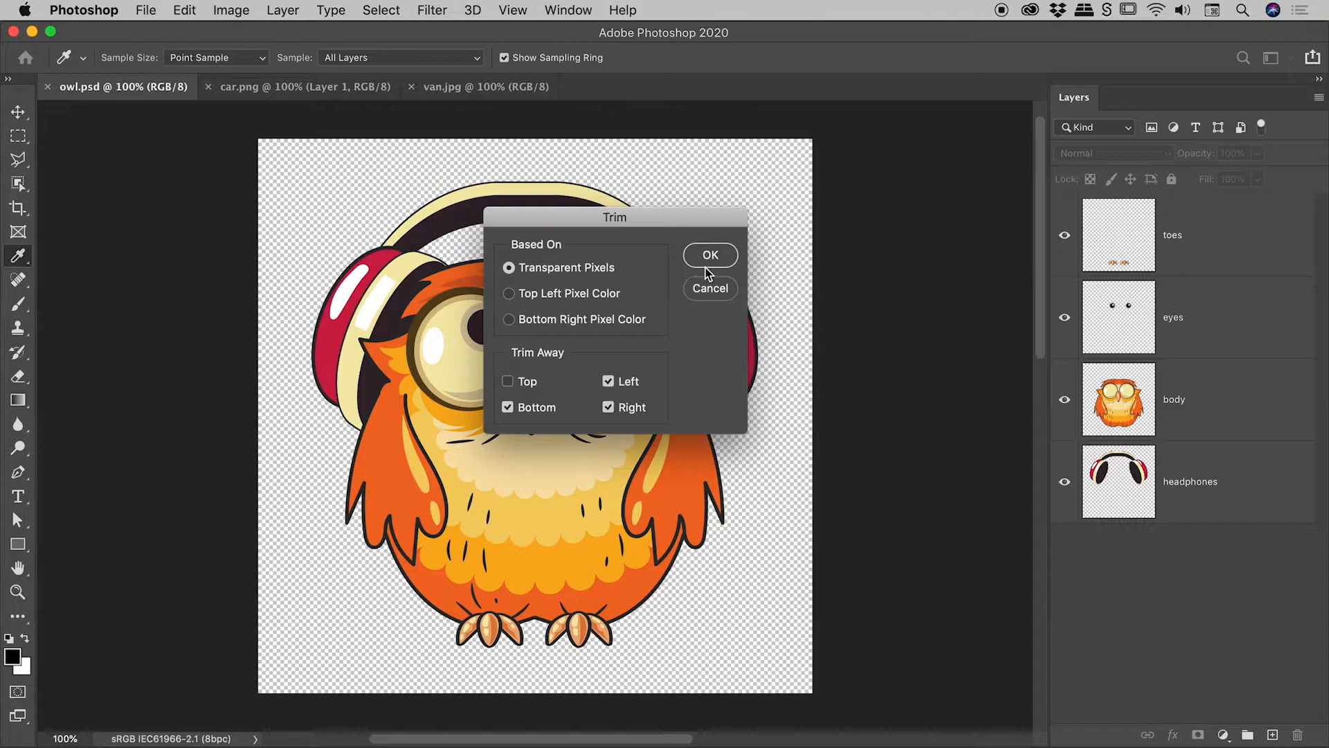
{"action": "left_click", "coordinate": [710, 254]}
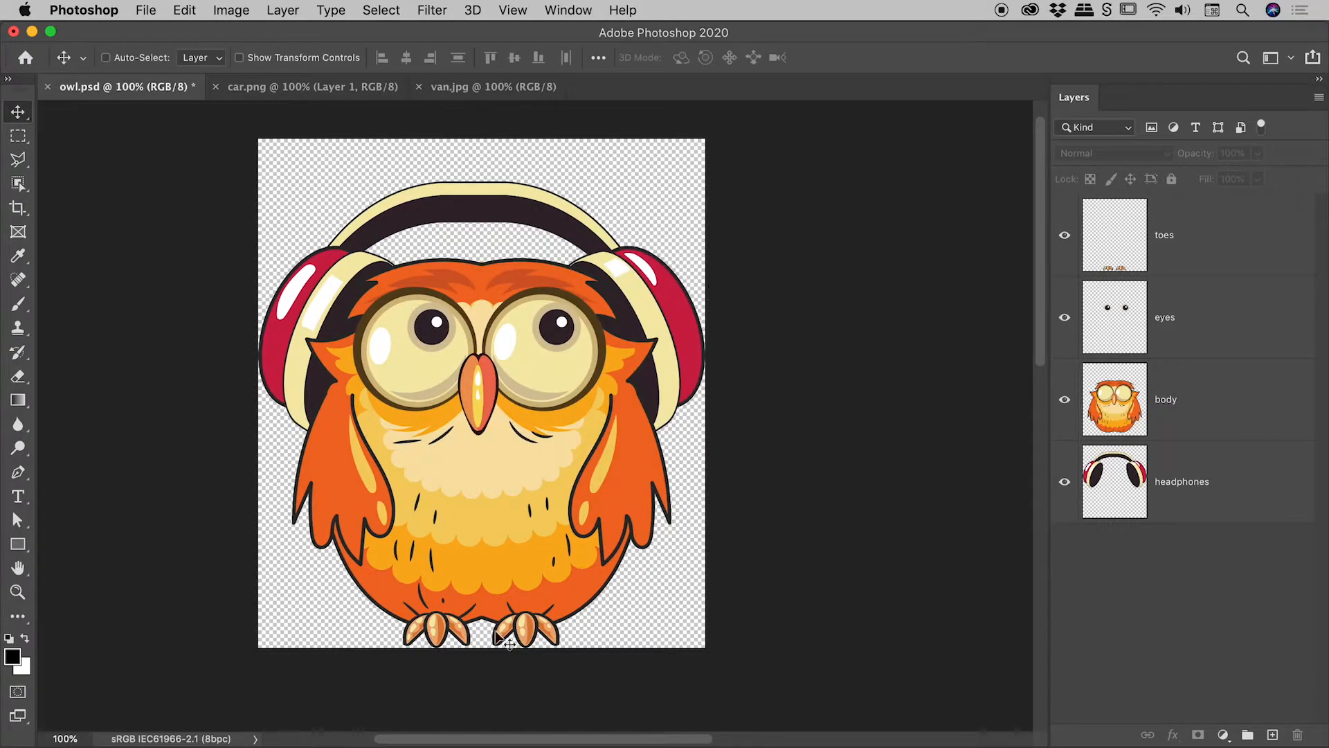
{"action": "mouse_move", "coordinate": [485, 141]}
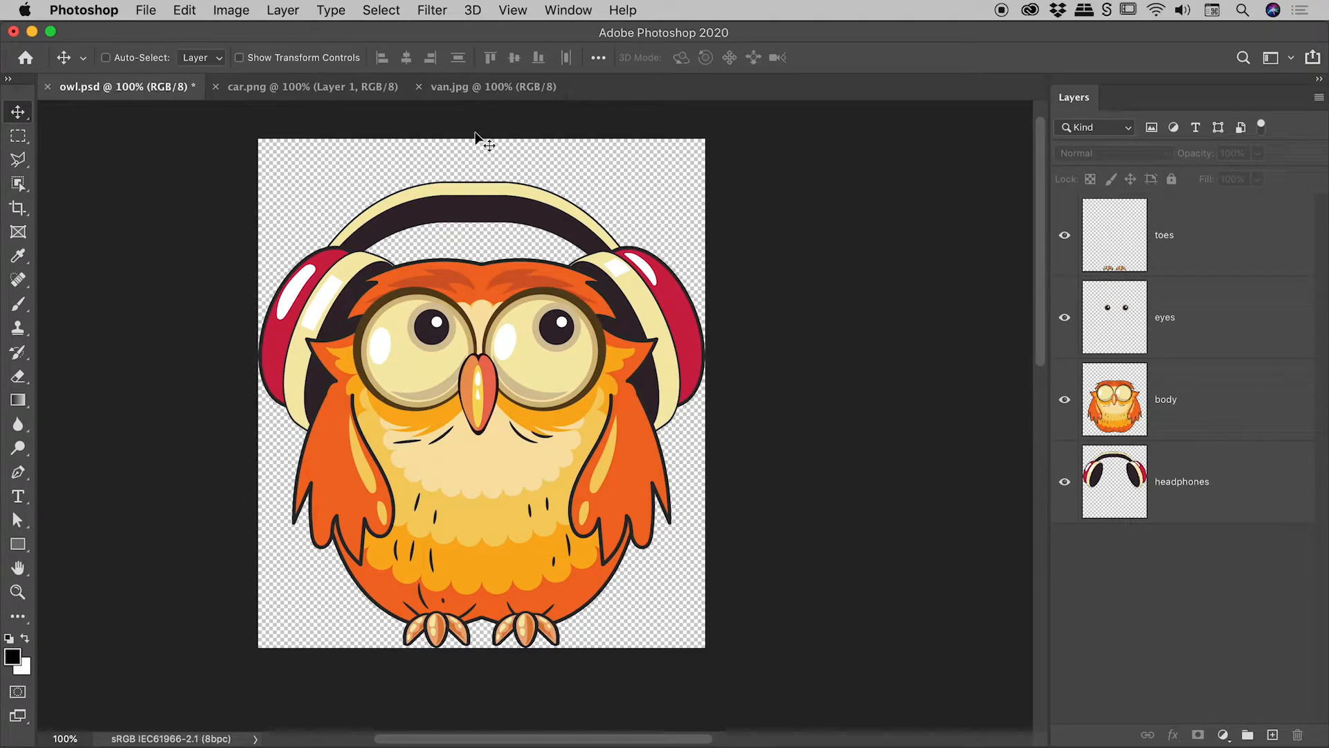
{"action": "mouse_move", "coordinate": [540, 220]}
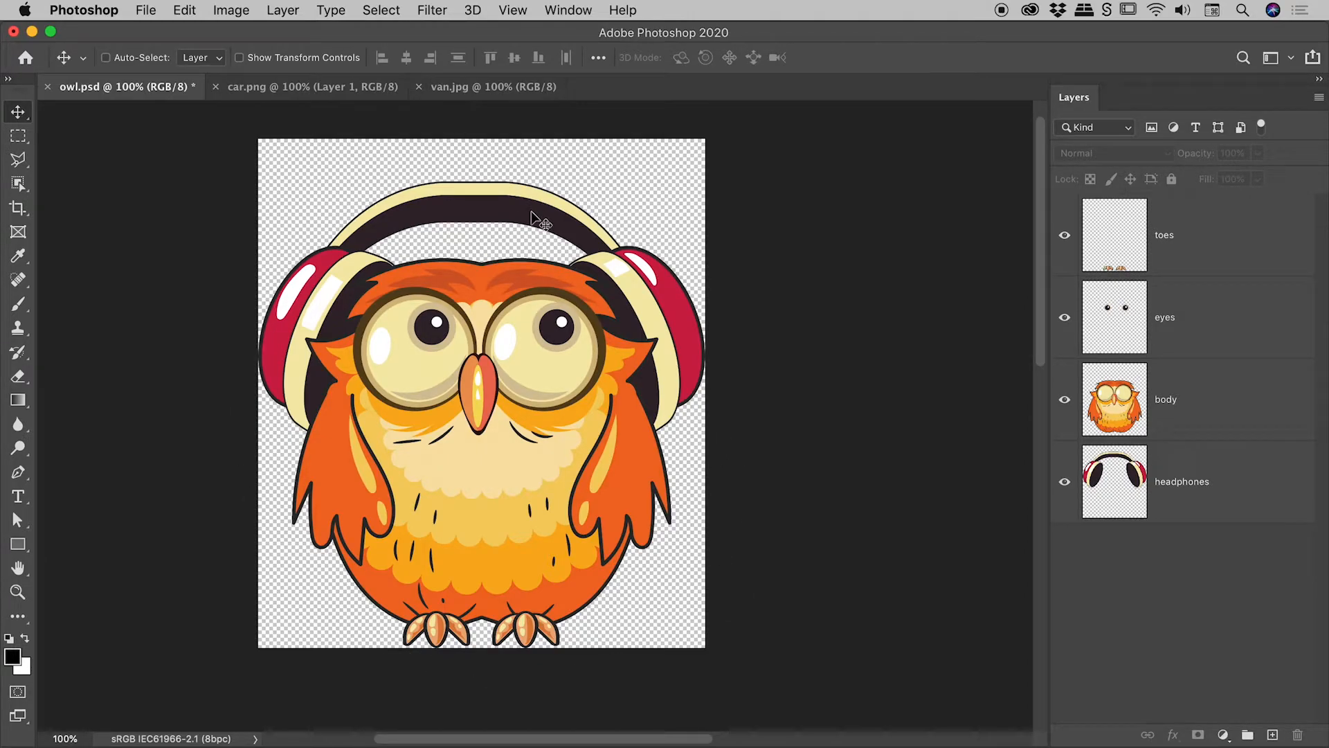
{"action": "mouse_move", "coordinate": [1200, 210]}
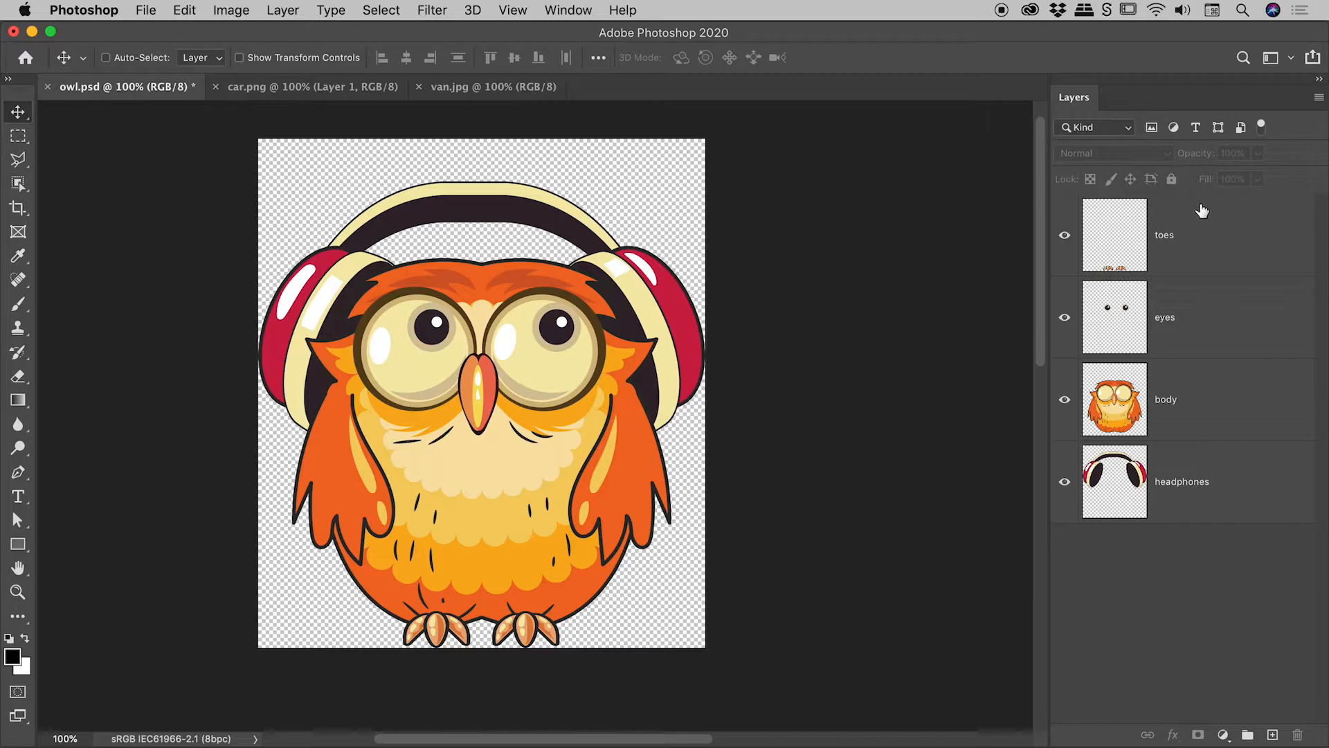
{"action": "mouse_move", "coordinate": [1192, 166]}
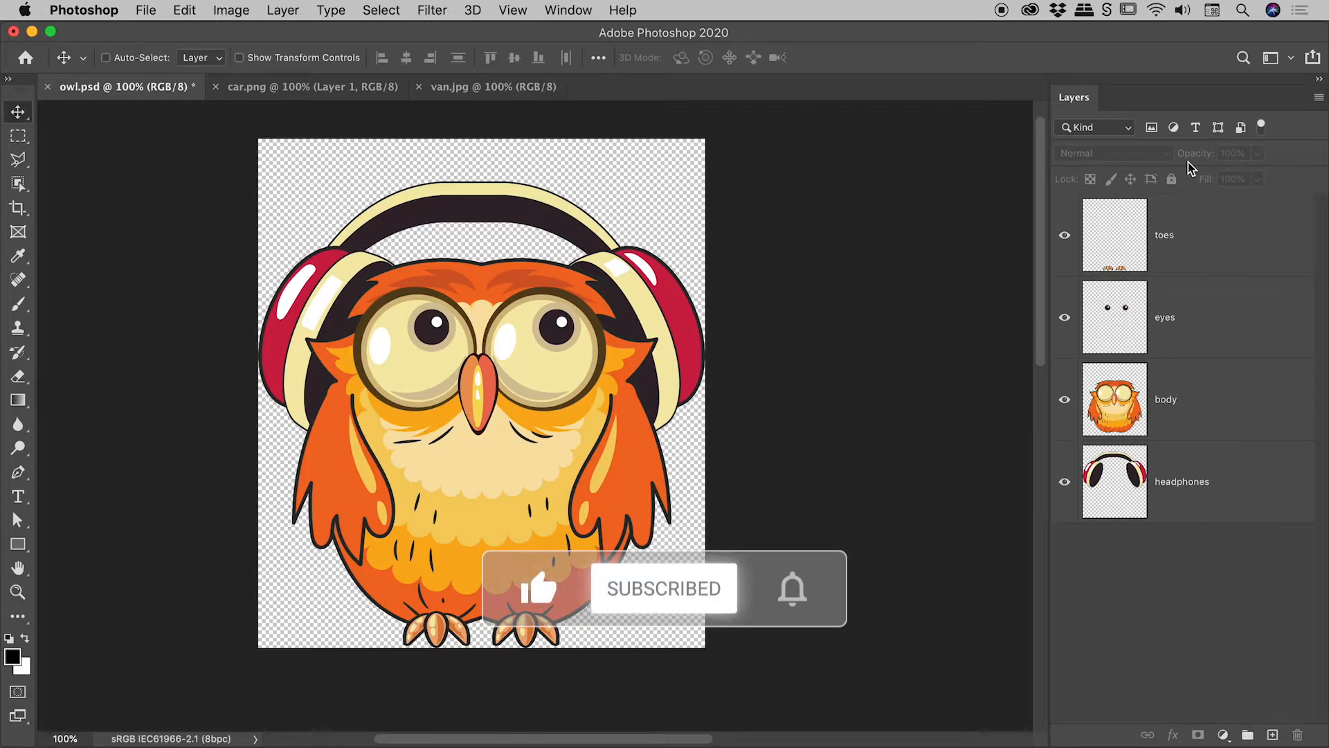
{"action": "left_click", "coordinate": [792, 590]}
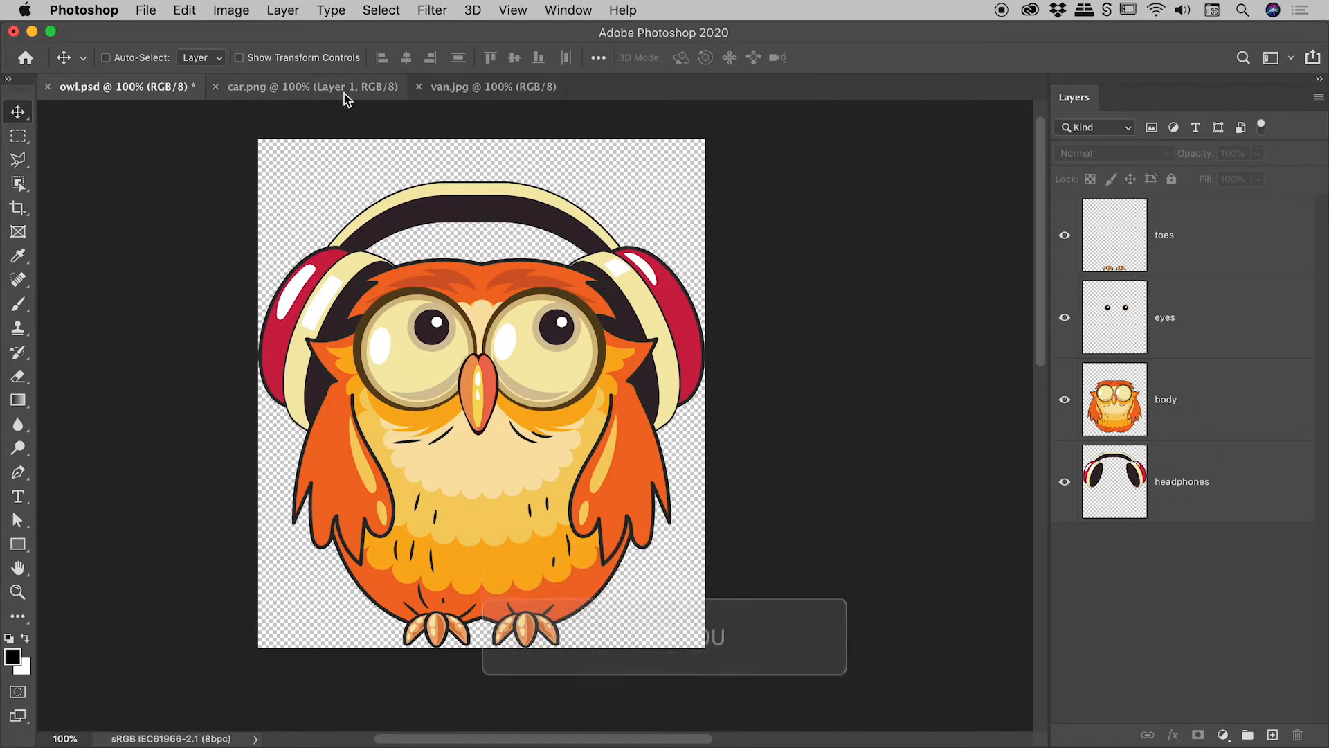
- Trim car.png by Top Left Pixel Color on all four sides, removing its white margins
{"action": "left_click", "coordinate": [307, 86]}
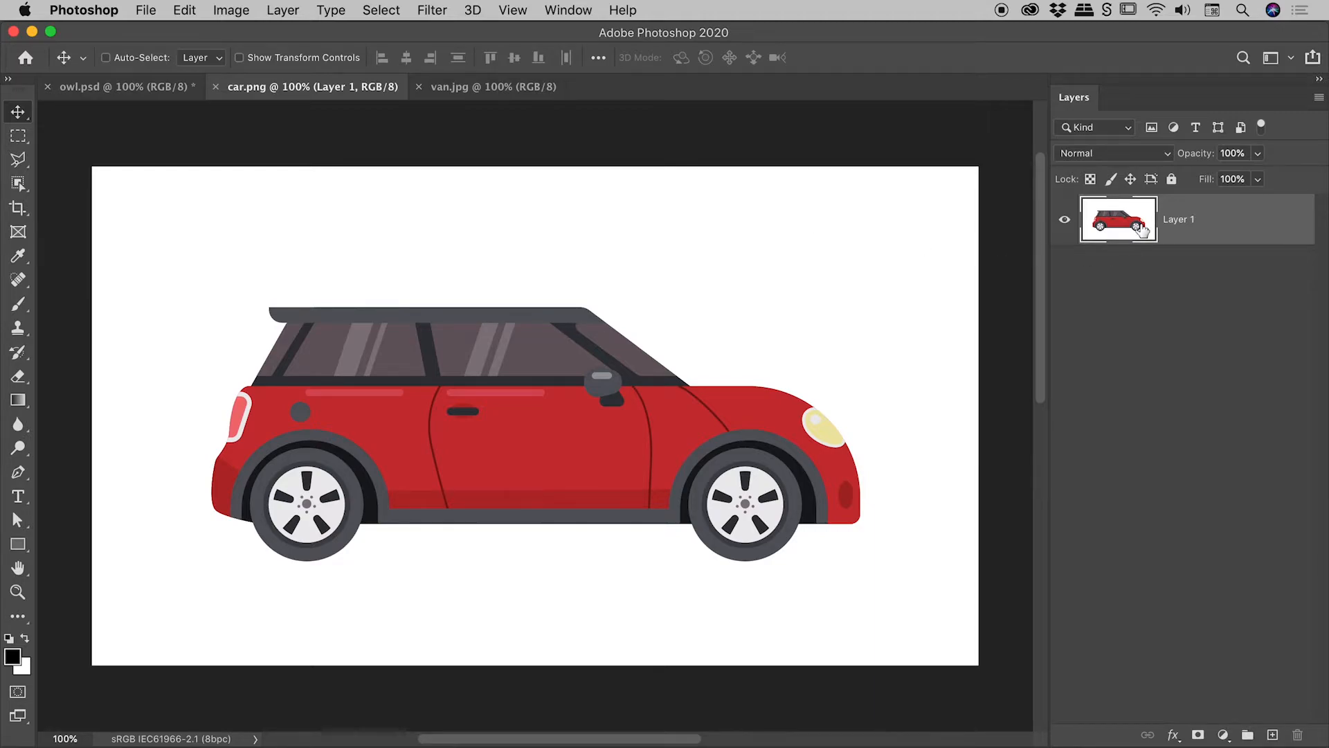
{"action": "mouse_move", "coordinate": [908, 242]}
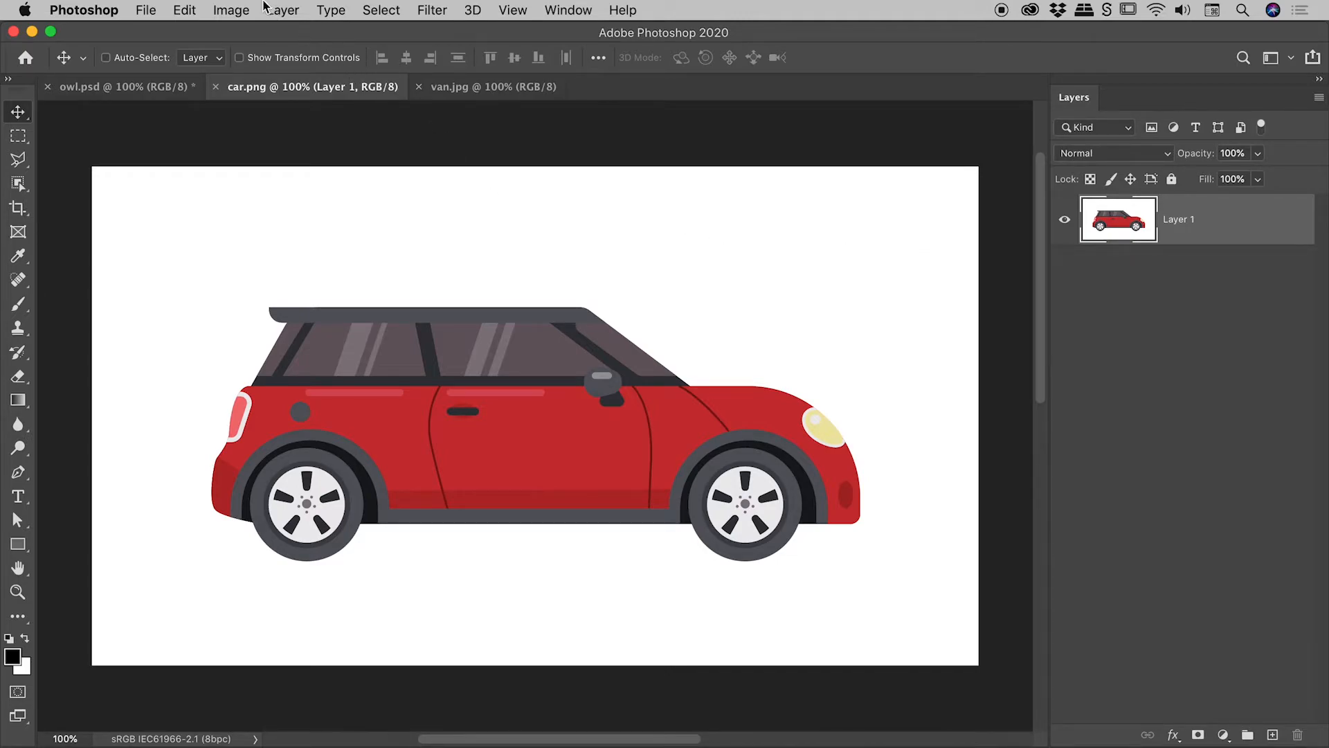
{"action": "left_click", "coordinate": [230, 10]}
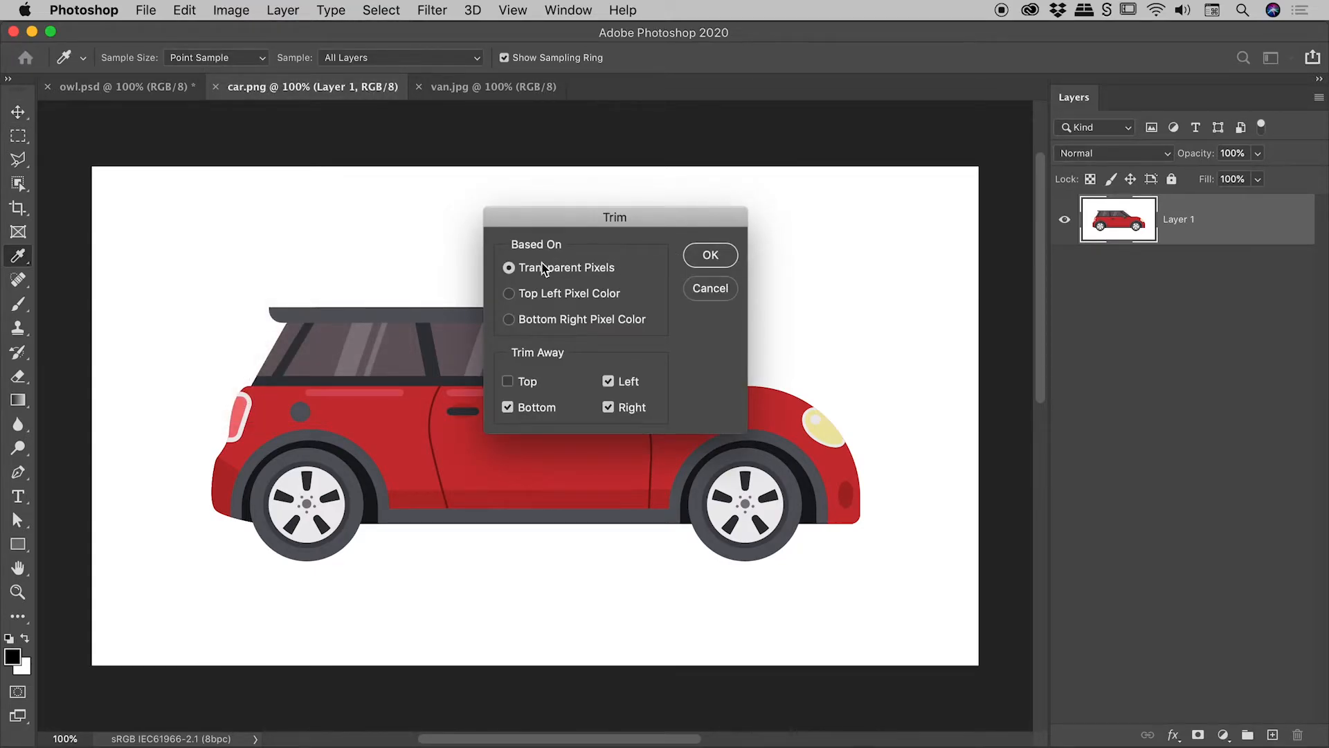
{"action": "mouse_move", "coordinate": [575, 277]}
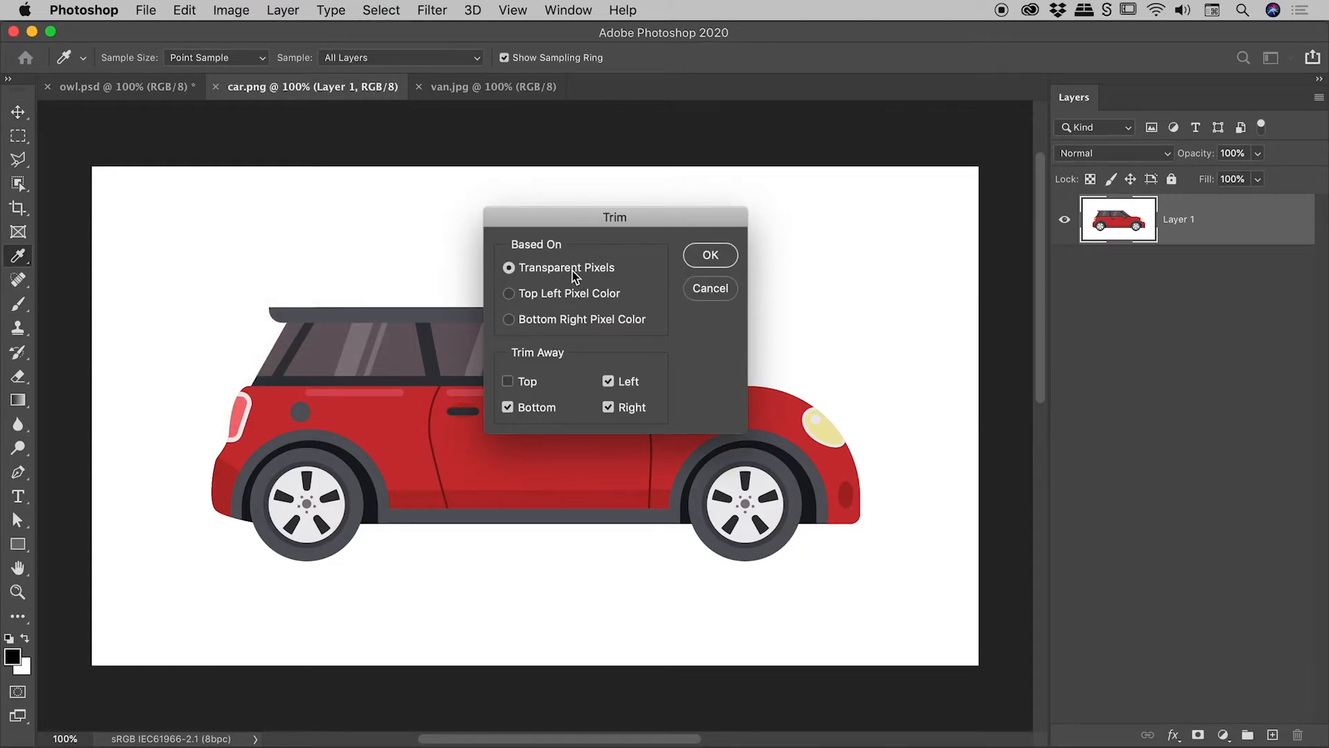
{"action": "left_click", "coordinate": [509, 293]}
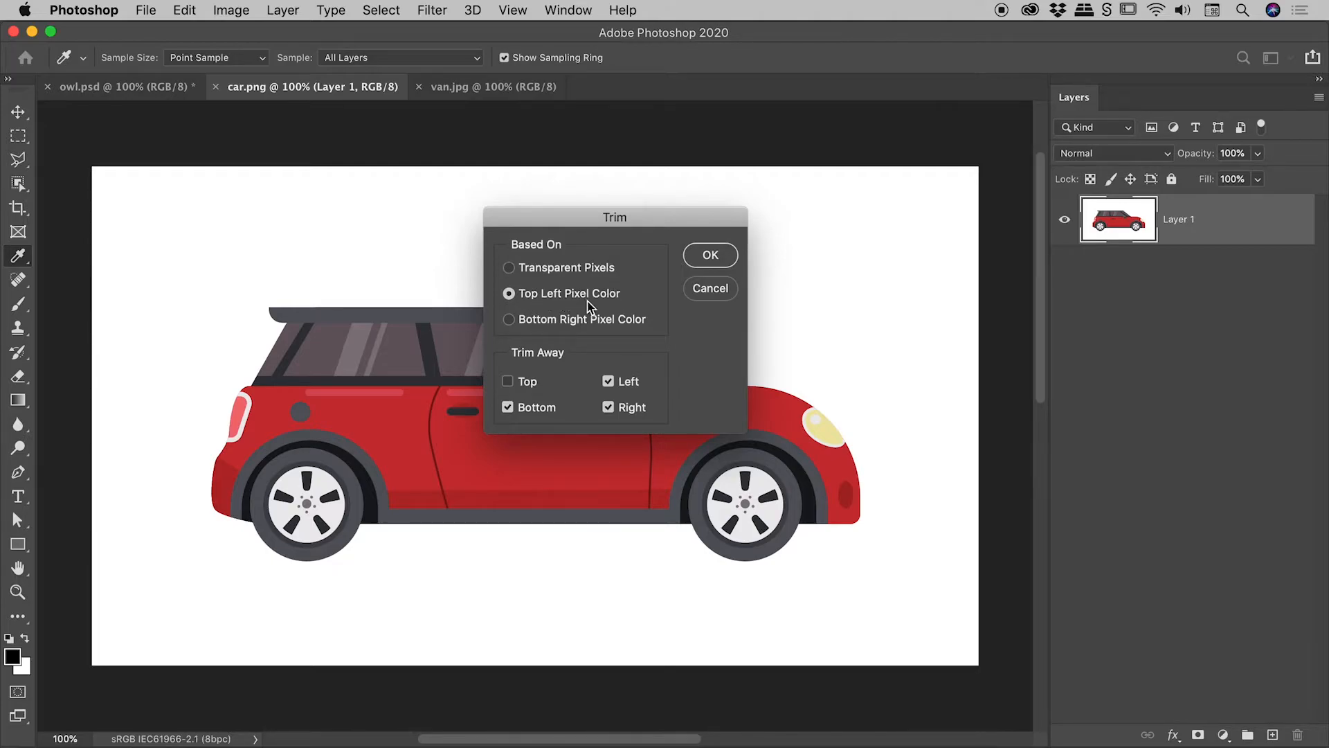
{"action": "mouse_move", "coordinate": [200, 202]}
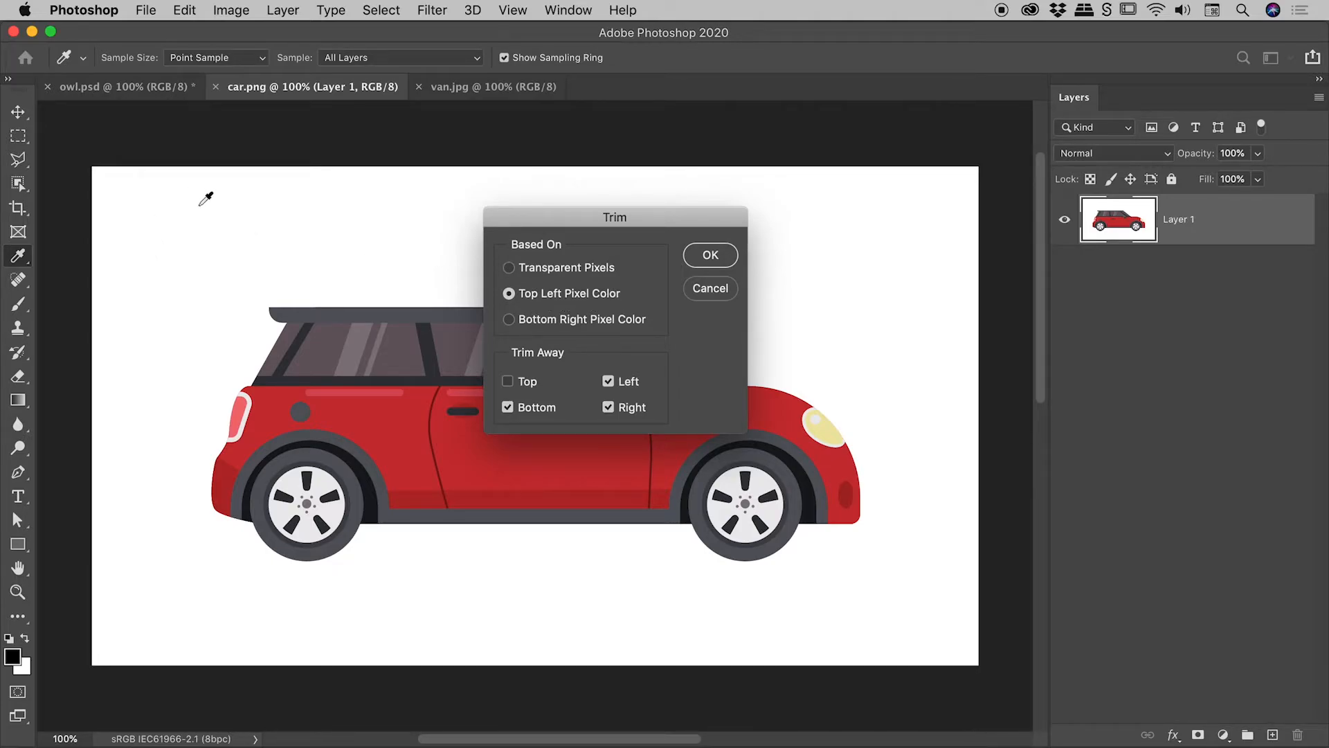
{"action": "mouse_move", "coordinate": [296, 242]}
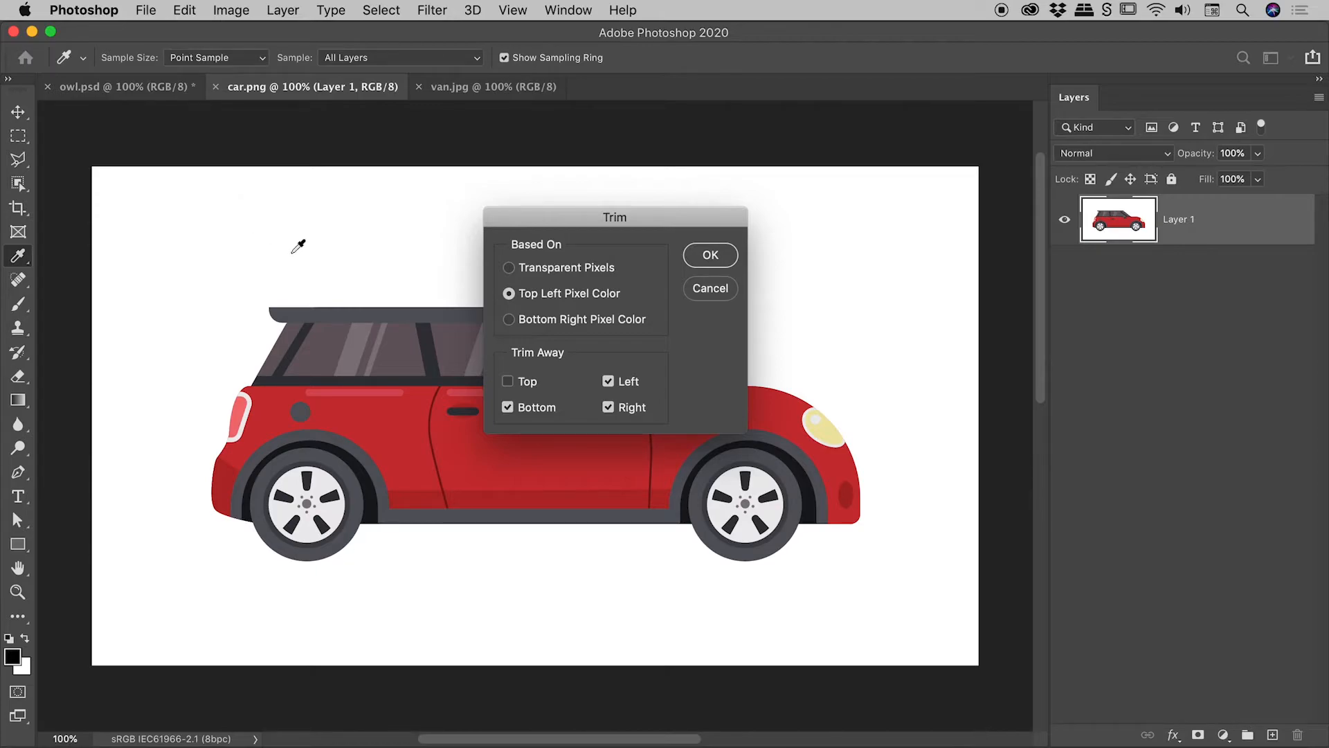
{"action": "left_click", "coordinate": [510, 382]}
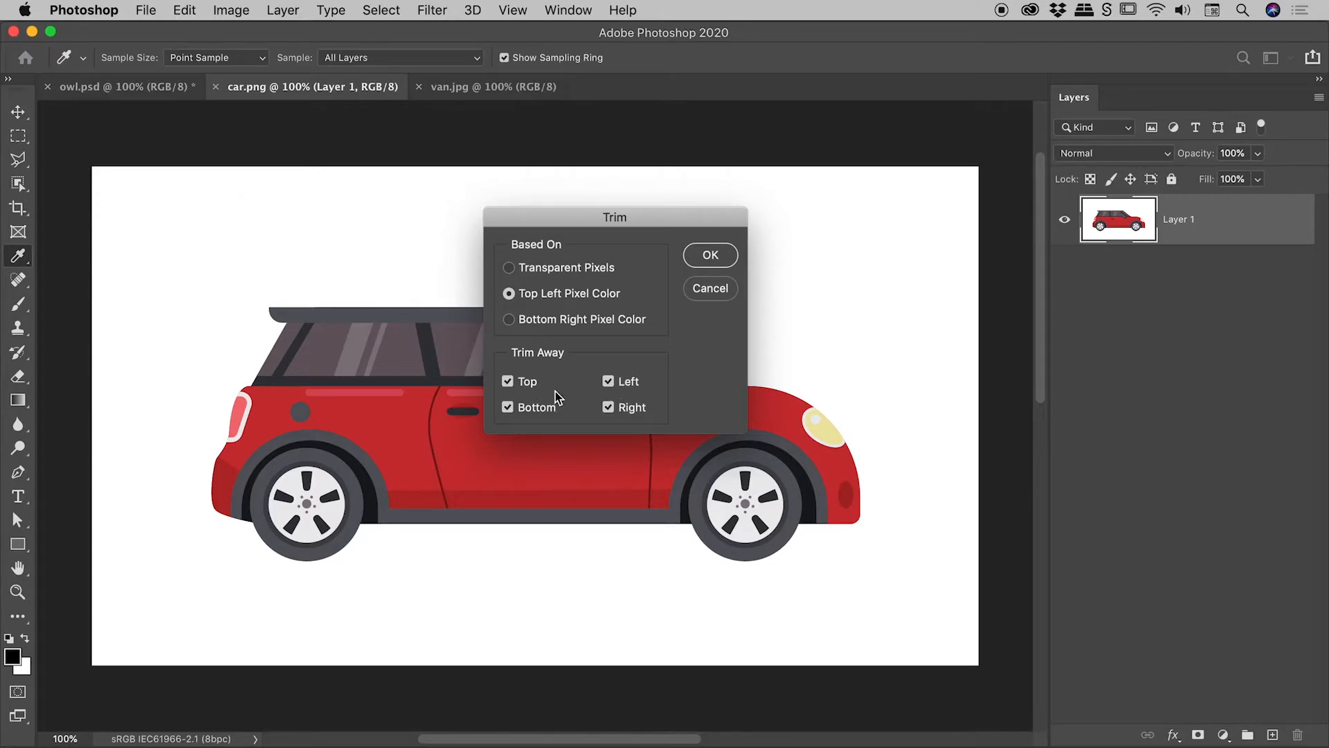
{"action": "left_click", "coordinate": [710, 255]}
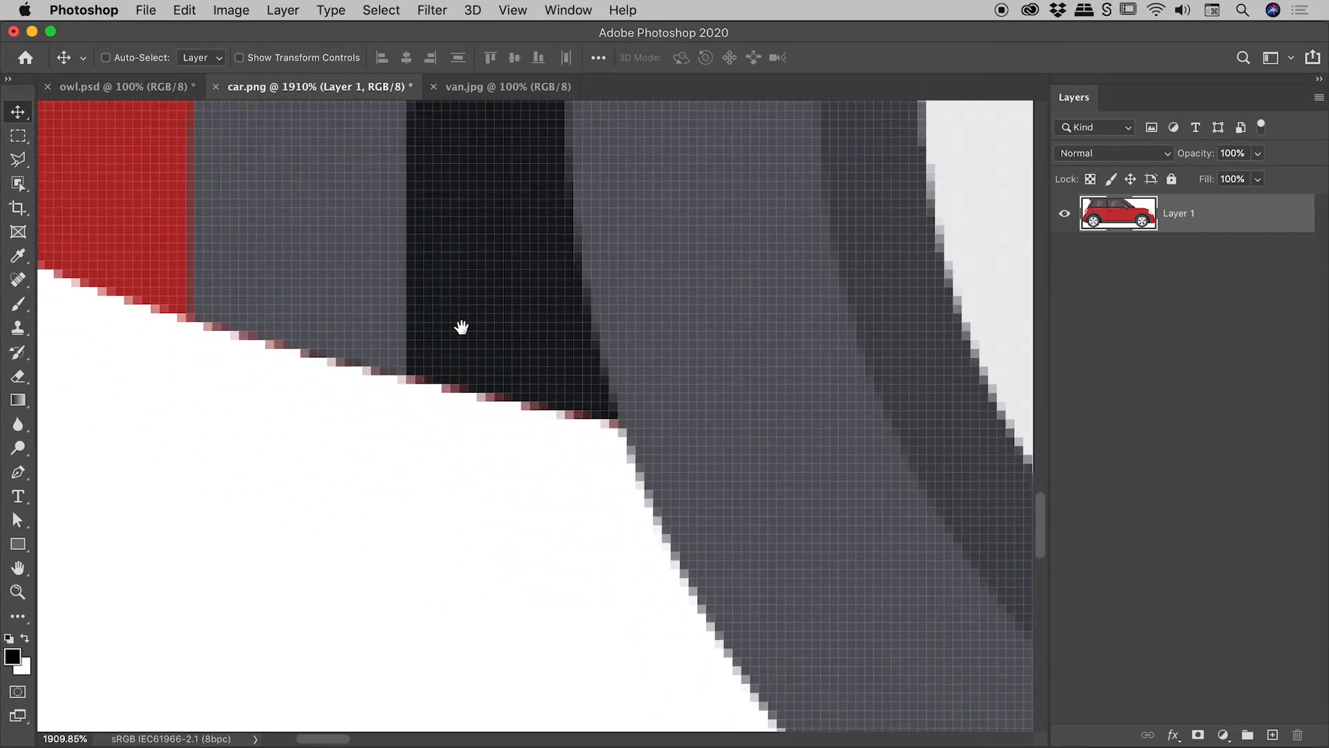
{"action": "left_click_drag", "start_coordinate": [463, 327], "coordinate": [788, 401]}
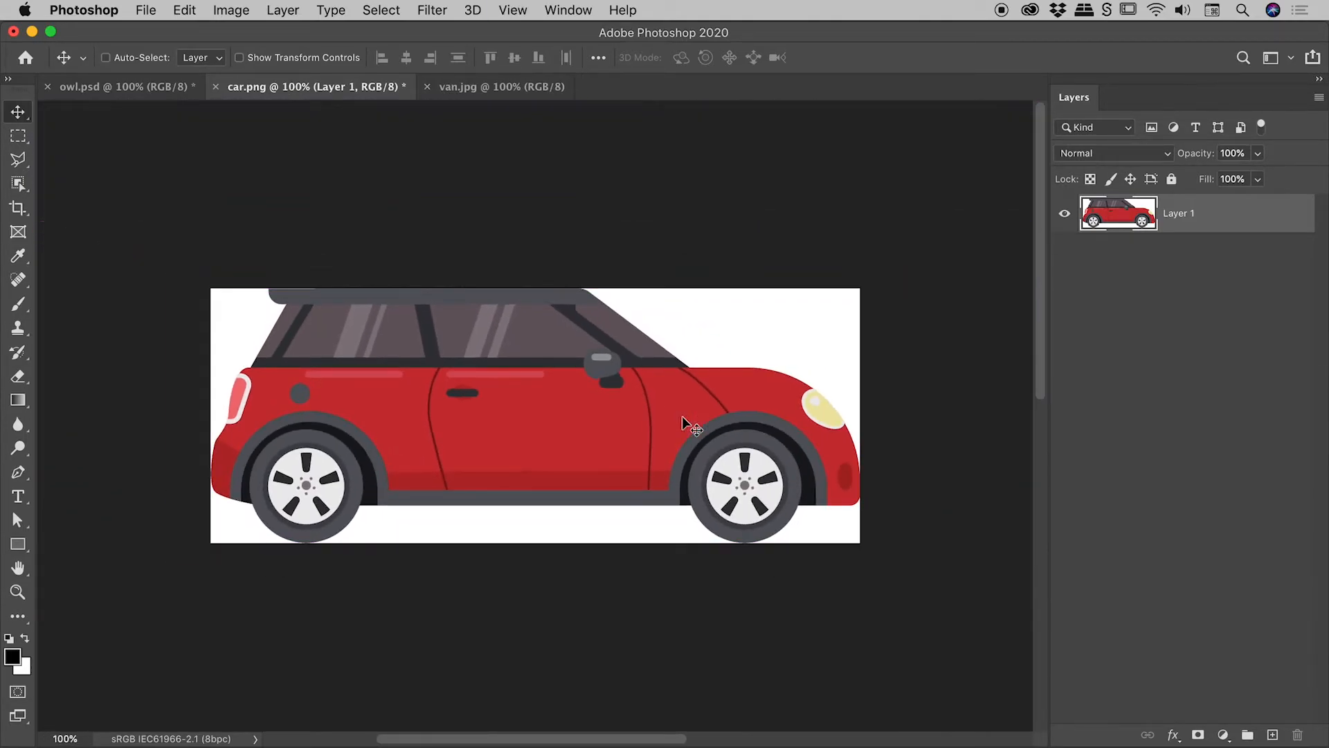
{"action": "mouse_move", "coordinate": [463, 147]}
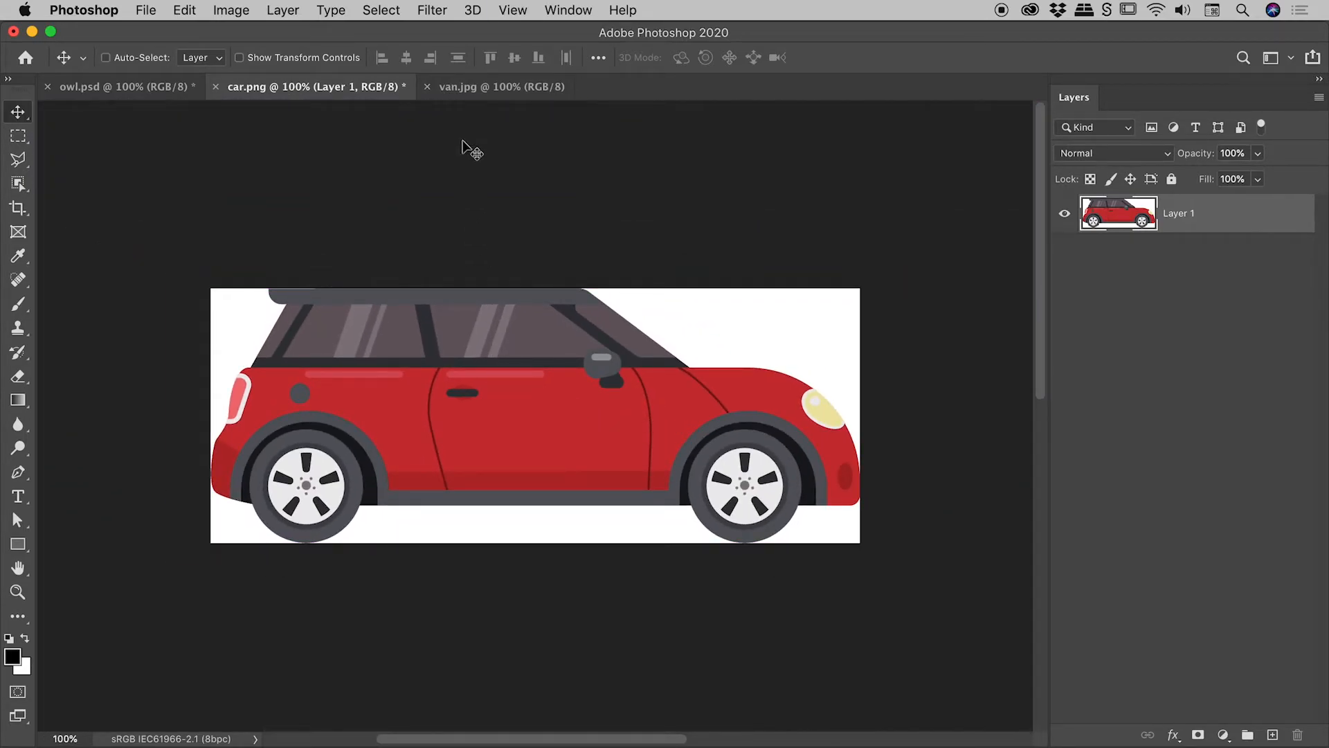
- Trim van.jpg by Top Left Pixel Color with all sides ticked, removing the cream background
{"action": "left_click", "coordinate": [497, 86]}
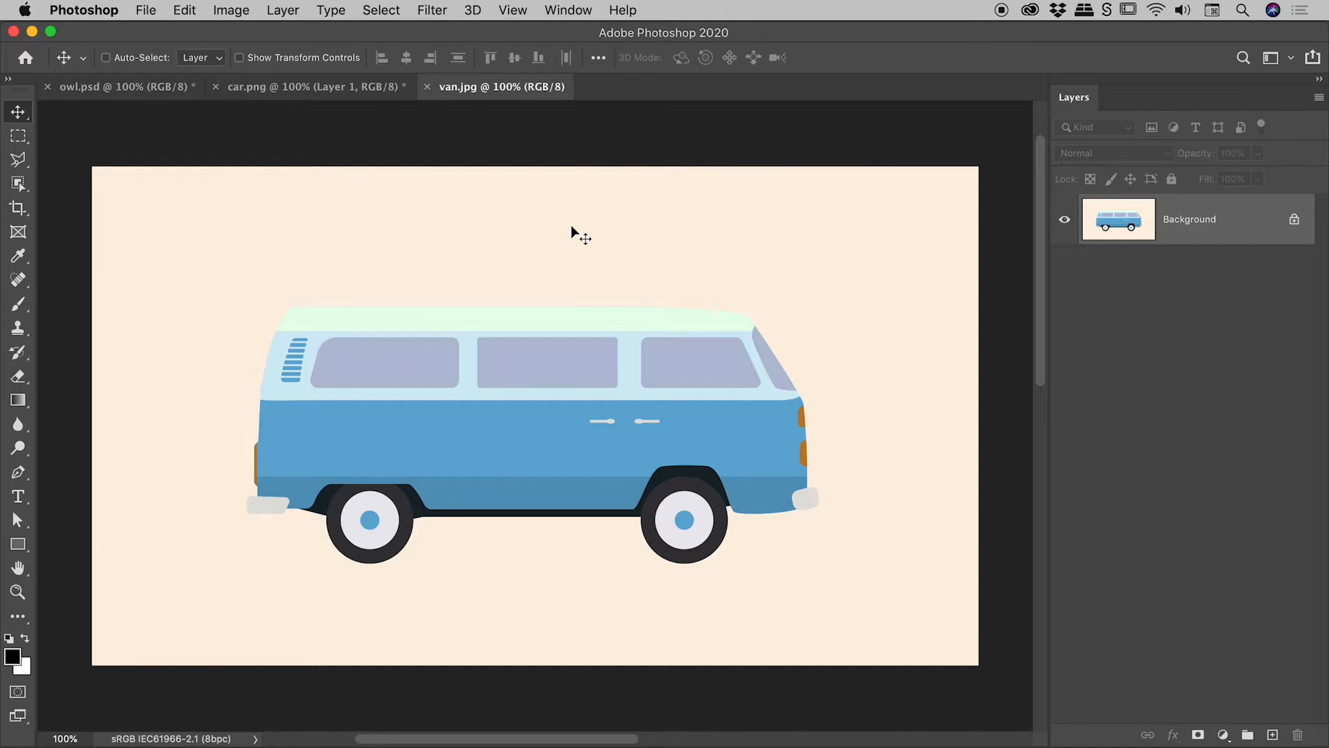
{"action": "mouse_move", "coordinate": [154, 503]}
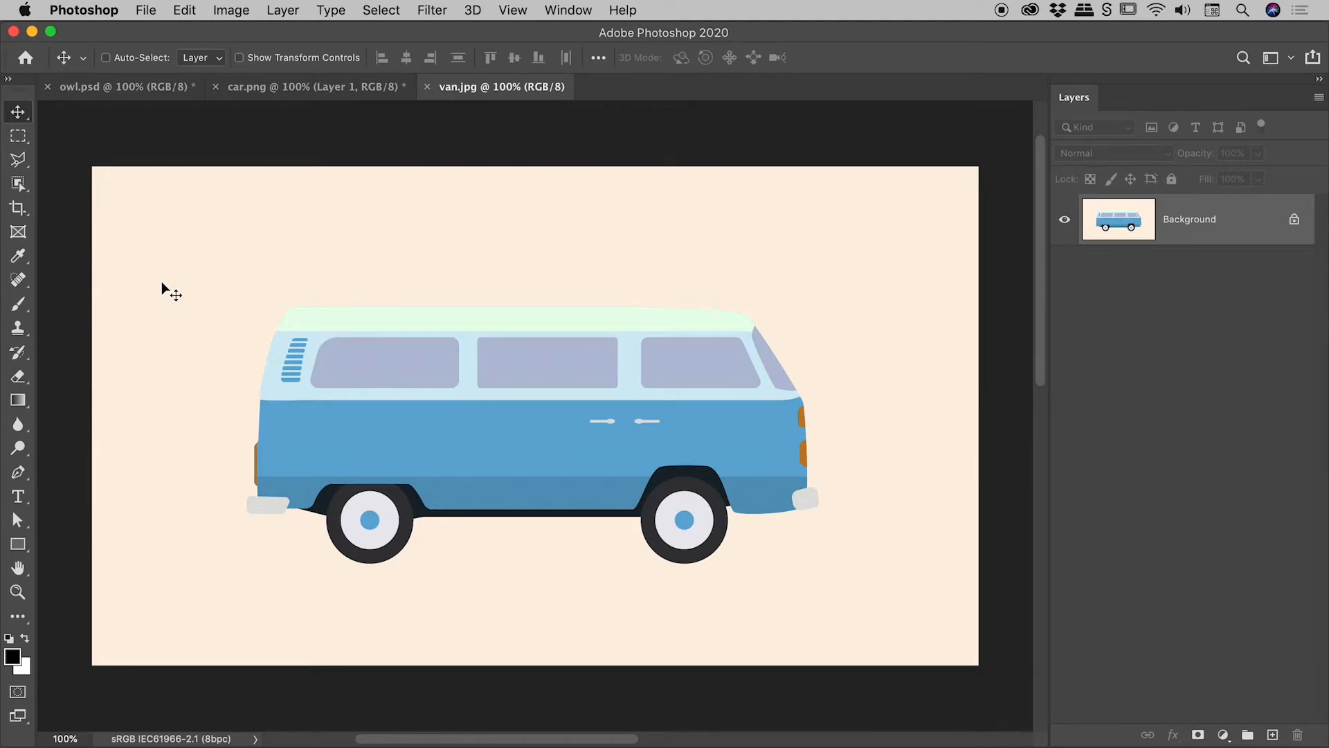
{"action": "left_click", "coordinate": [229, 11]}
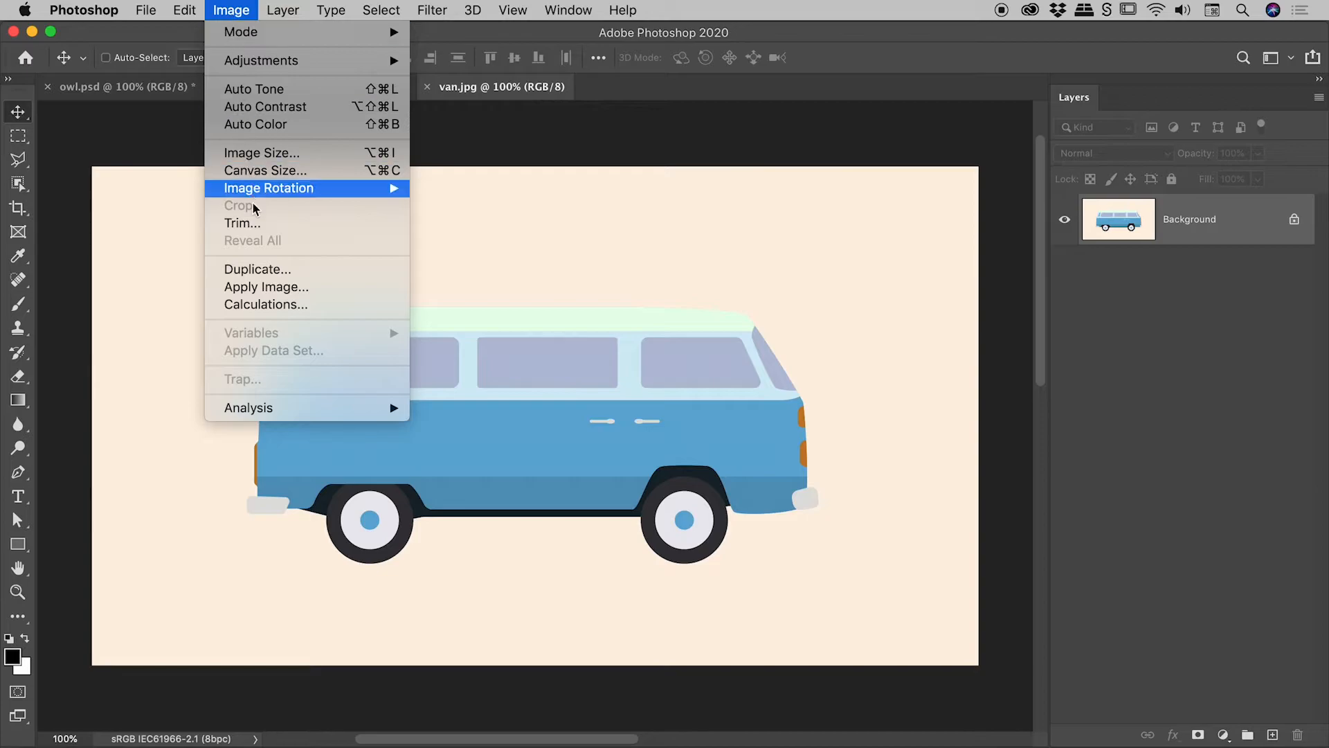
{"action": "left_click", "coordinate": [241, 223]}
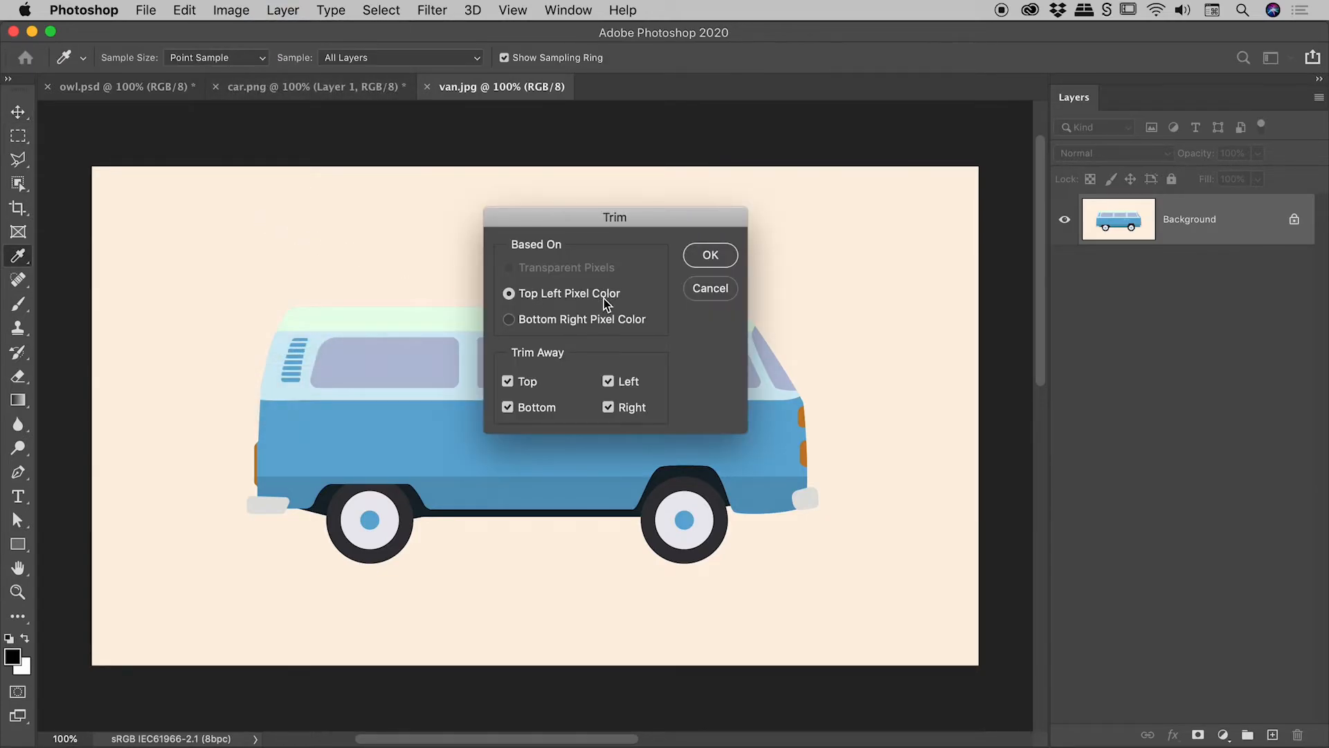
{"action": "mouse_move", "coordinate": [576, 268]}
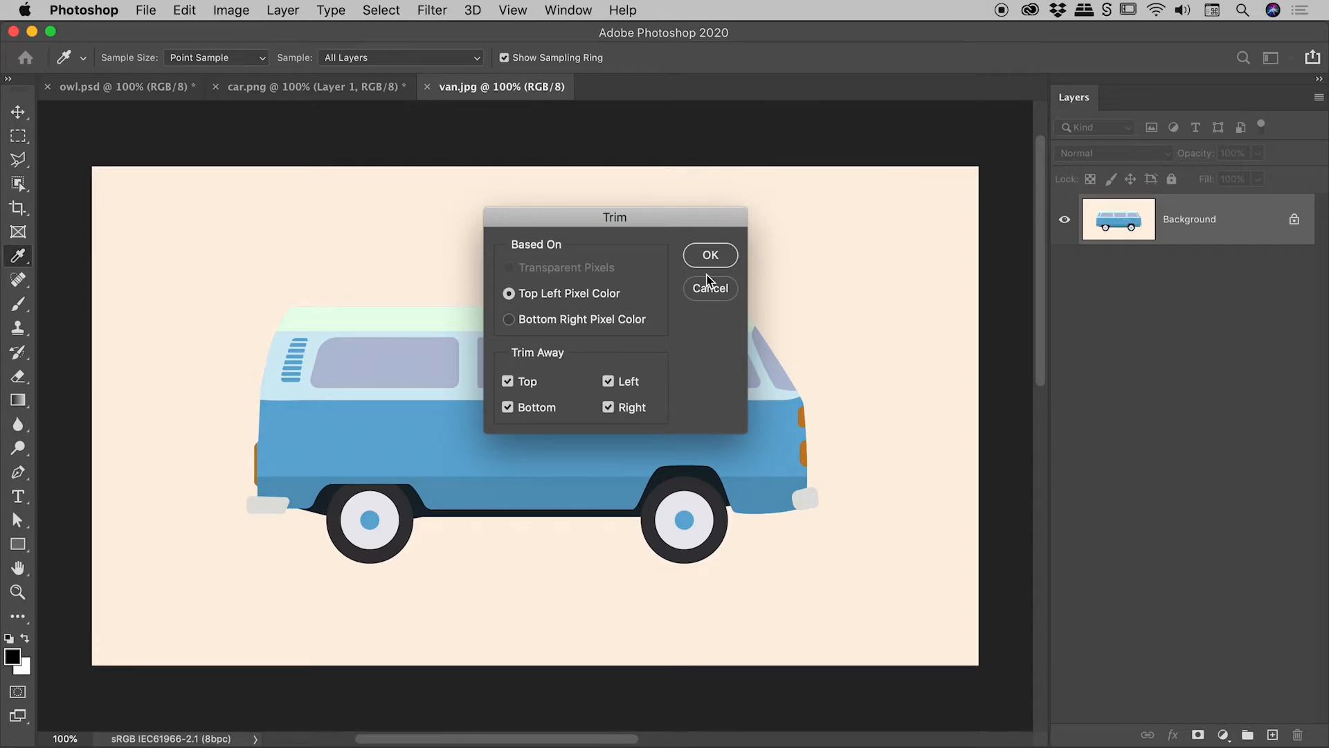
{"action": "left_click", "coordinate": [710, 255]}
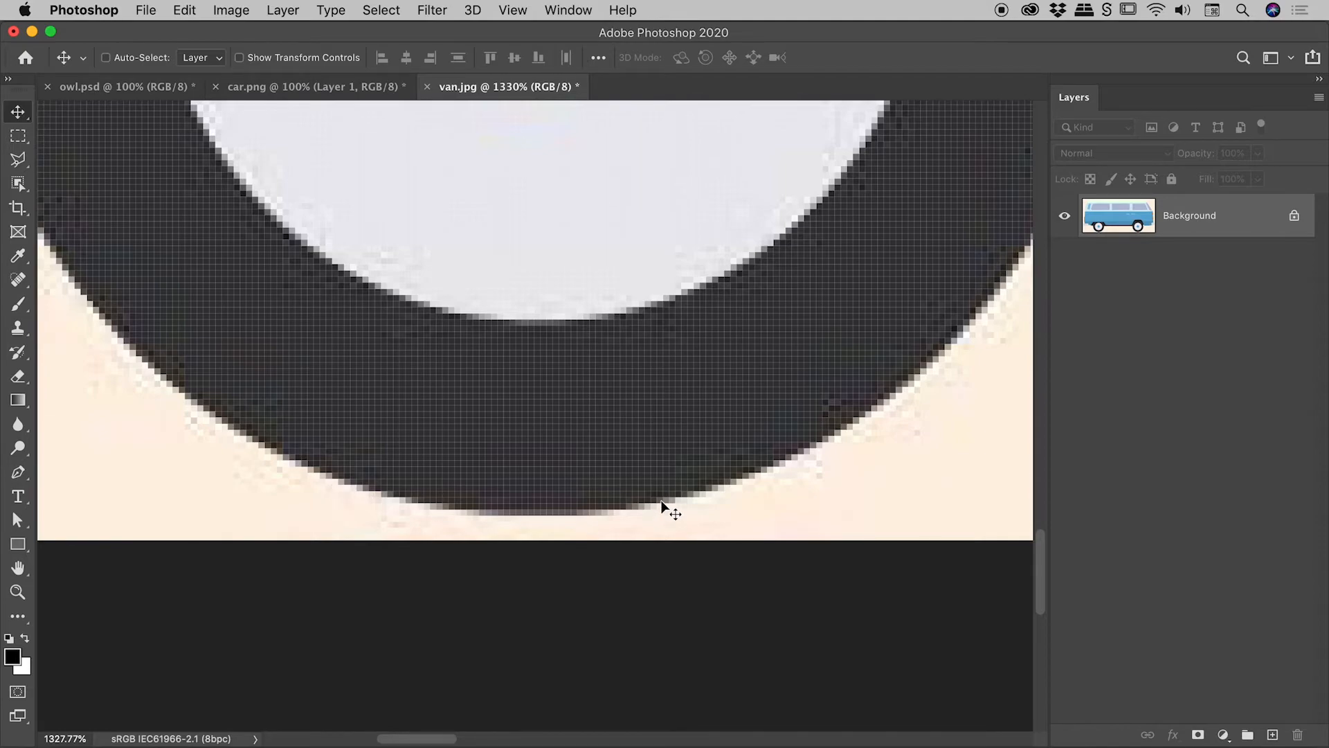
{"action": "mouse_move", "coordinate": [576, 510]}
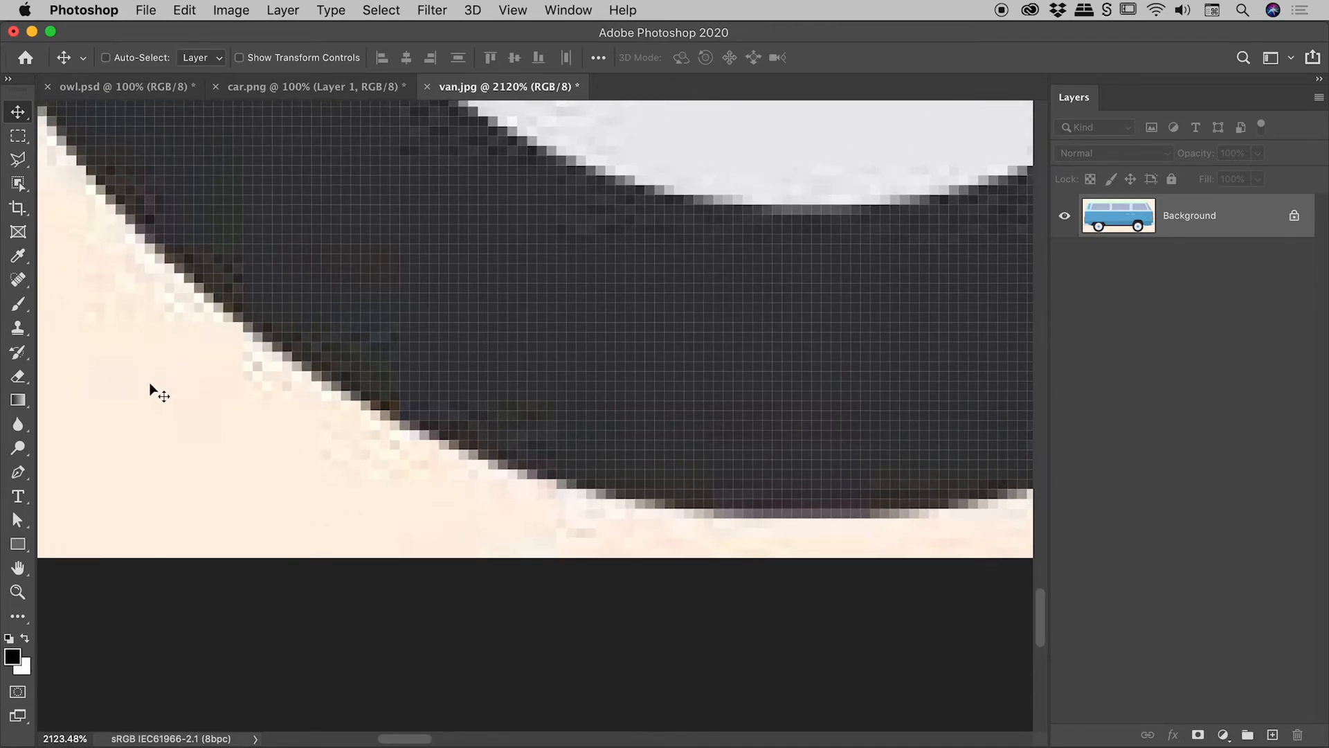
{"action": "mouse_move", "coordinate": [621, 538]}
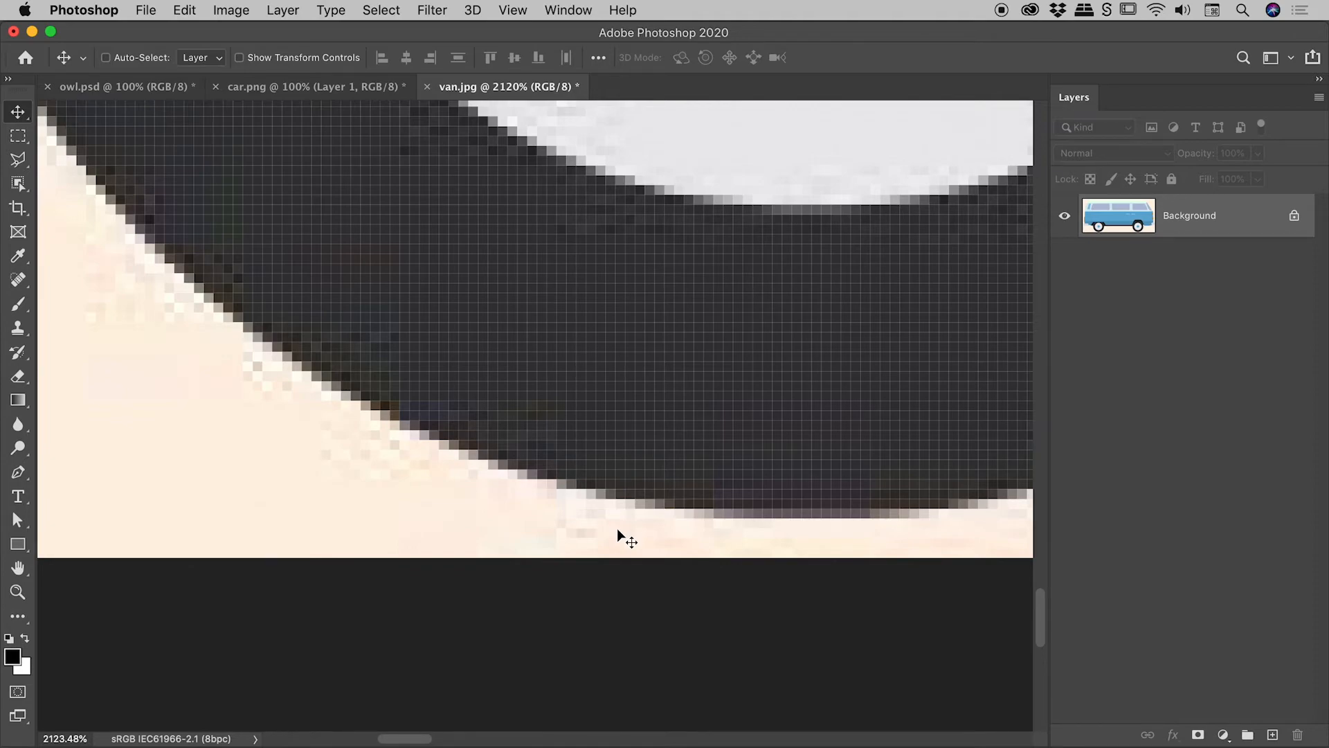
{"action": "mouse_move", "coordinate": [281, 402]}
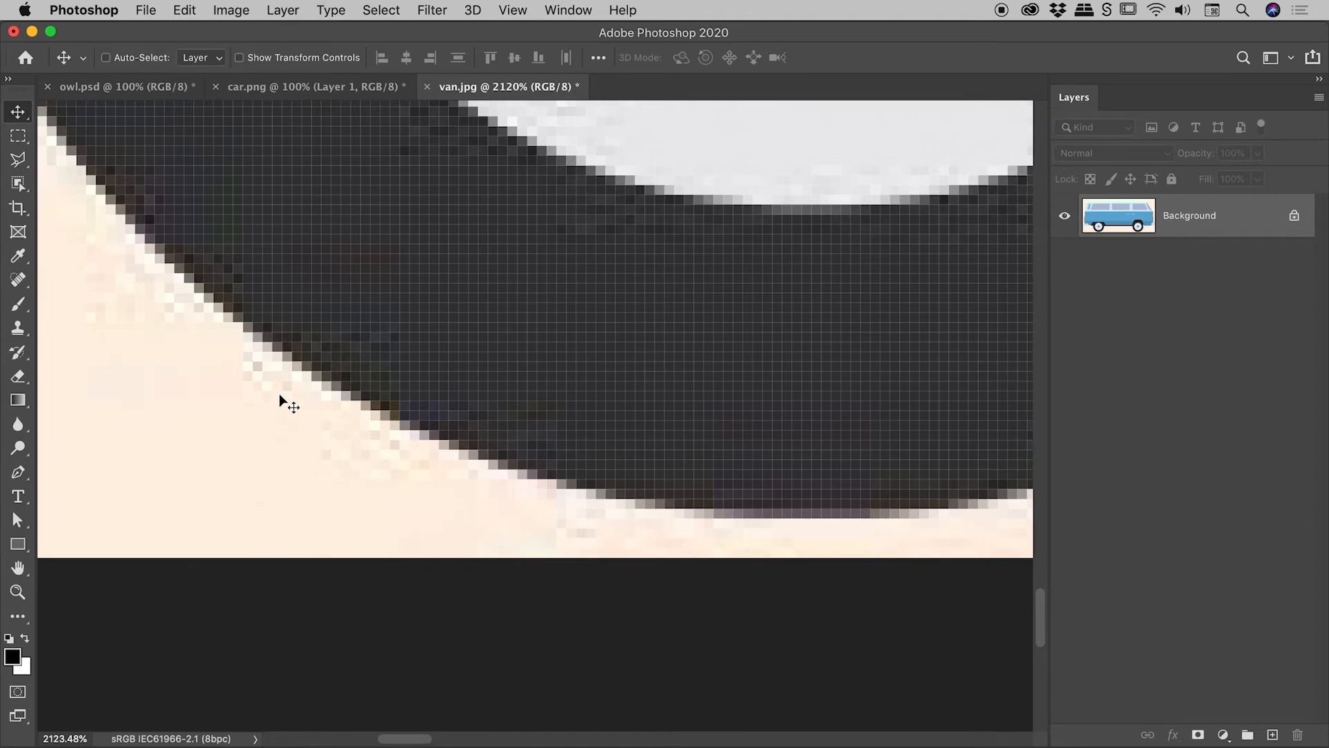
{"action": "mouse_move", "coordinate": [629, 538]}
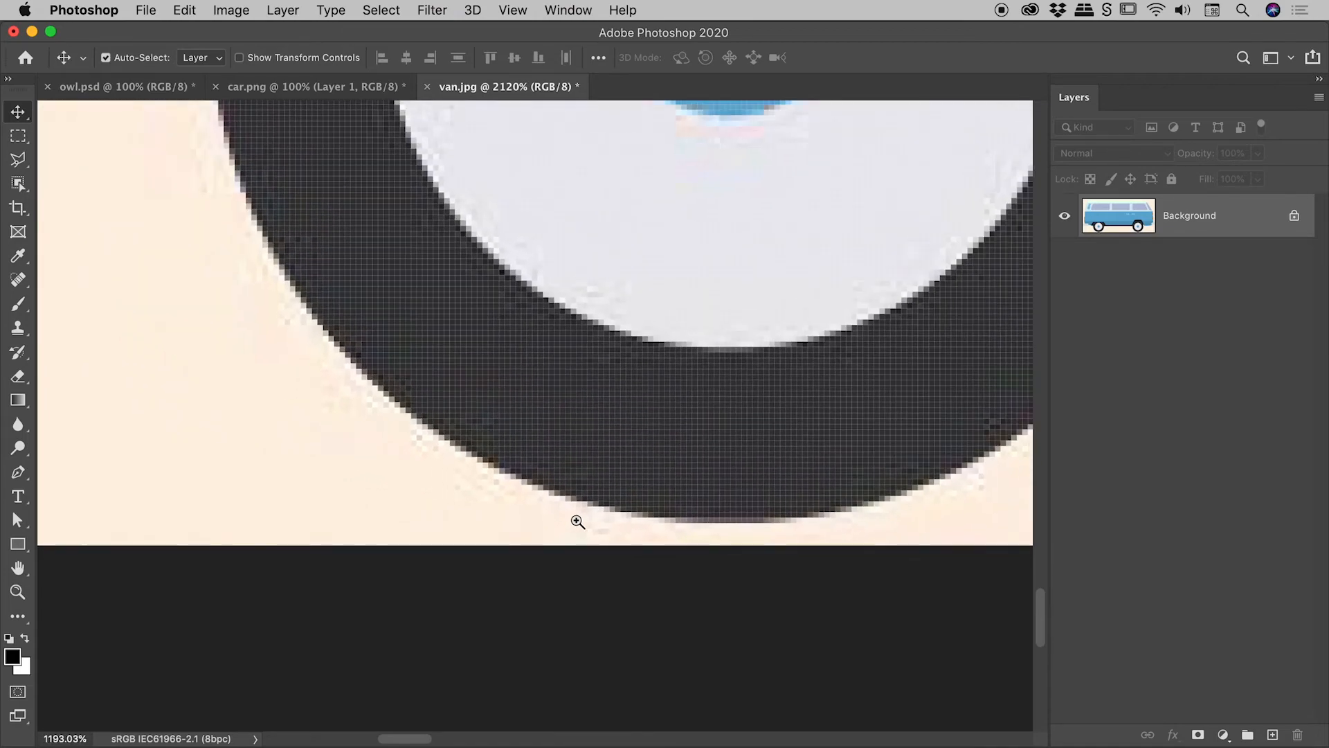
- Zoom in on stray cream pixels by the van's wheel, then return to the Image menu for Trim
{"action": "left_click", "coordinate": [579, 522]}
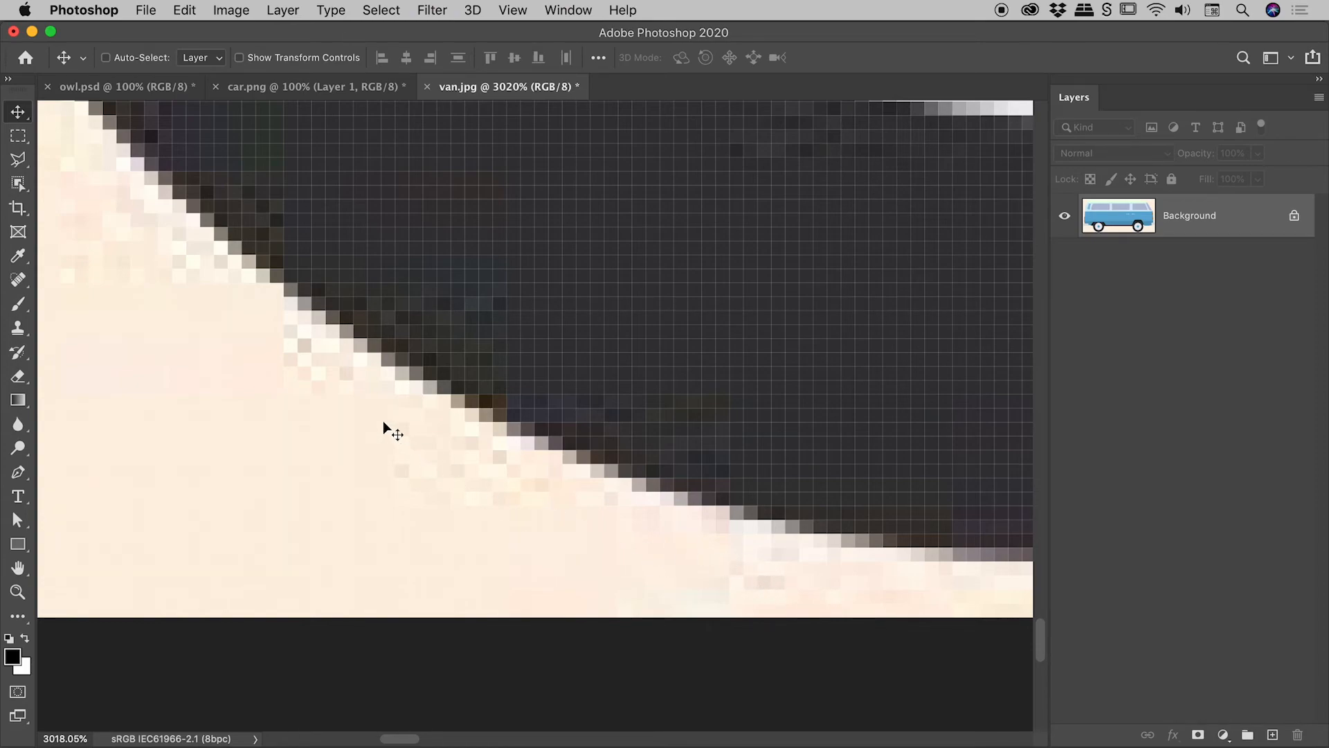
{"action": "mouse_move", "coordinate": [741, 540]}
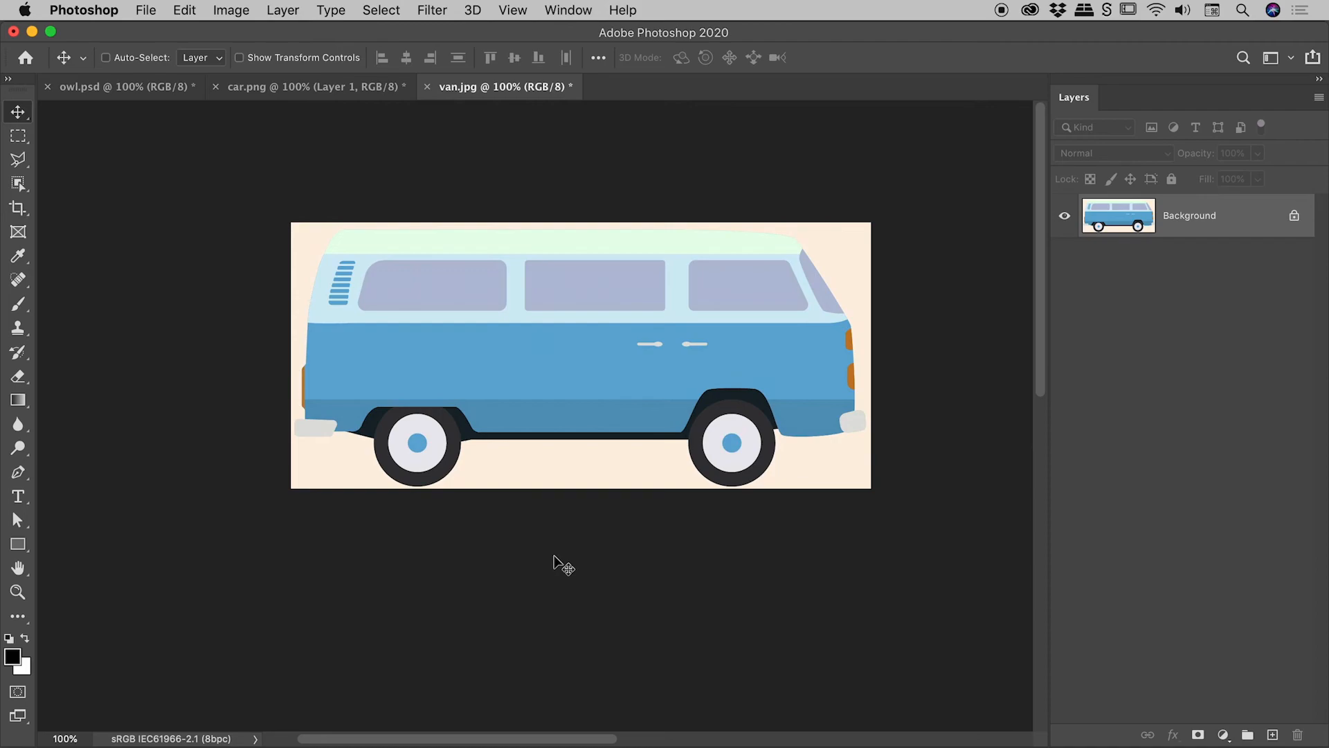
{"action": "left_click", "coordinate": [230, 10]}
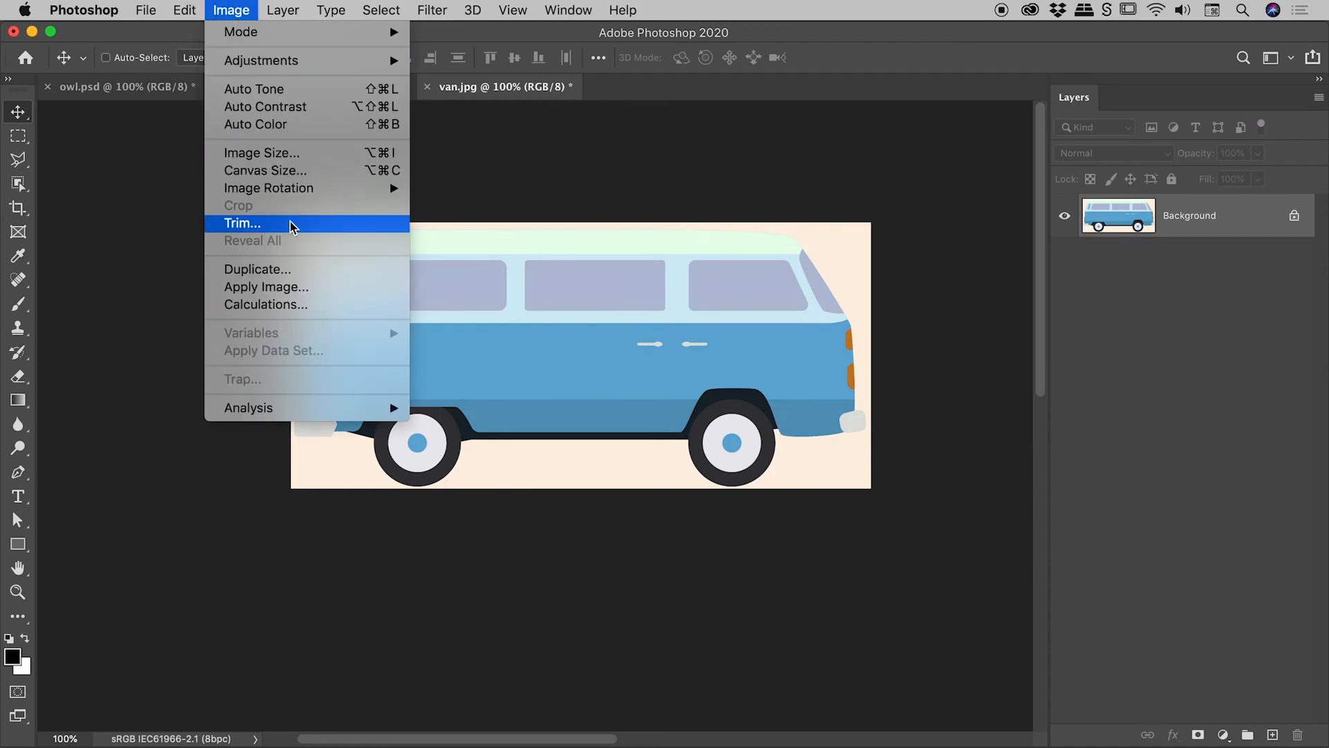